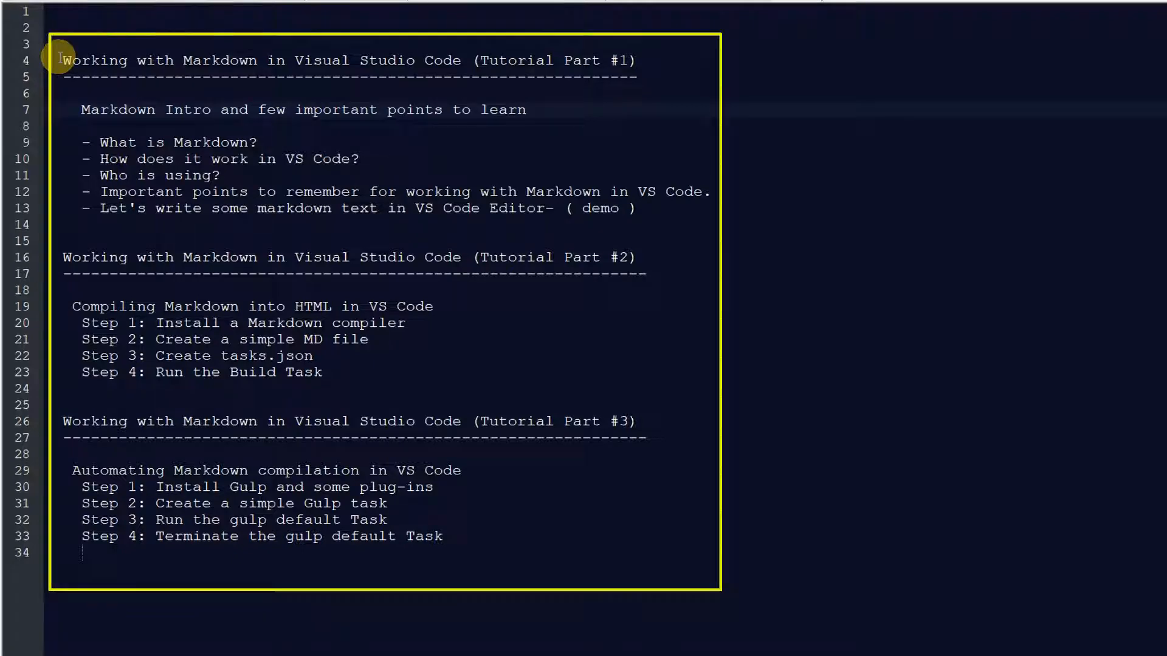
Step: Highlight the Part #1 title and the Markdown definition sentence on line 7 while reviewing
{"action": "double_click", "coordinate": [95, 60]}
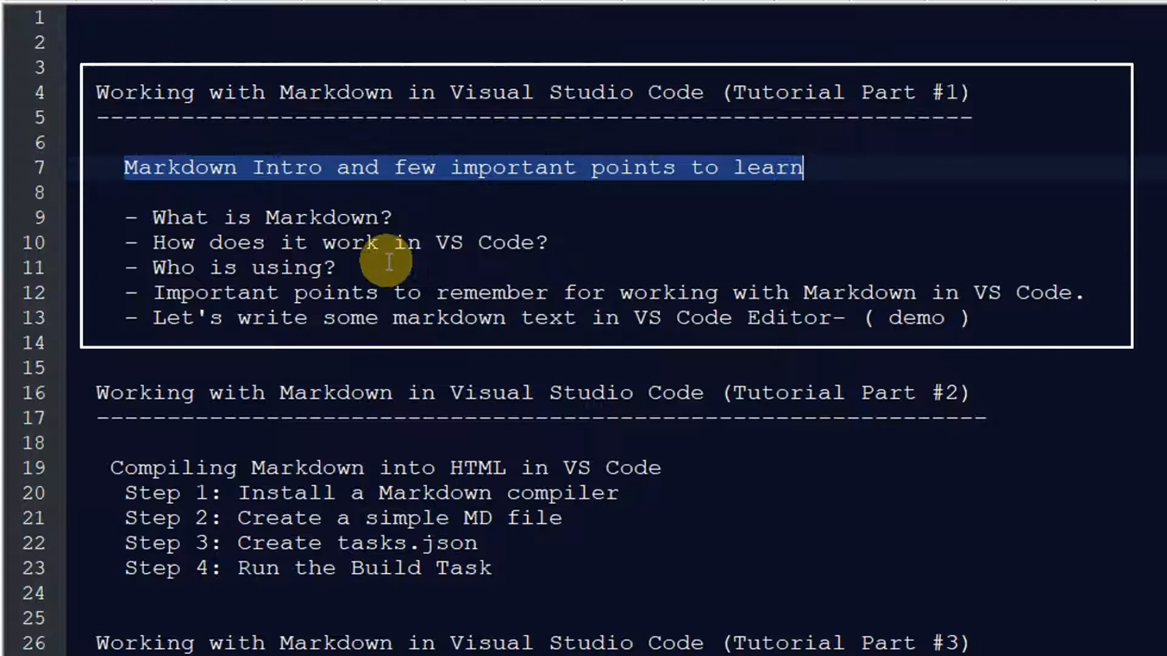
{"action": "mouse_move", "coordinate": [327, 182]}
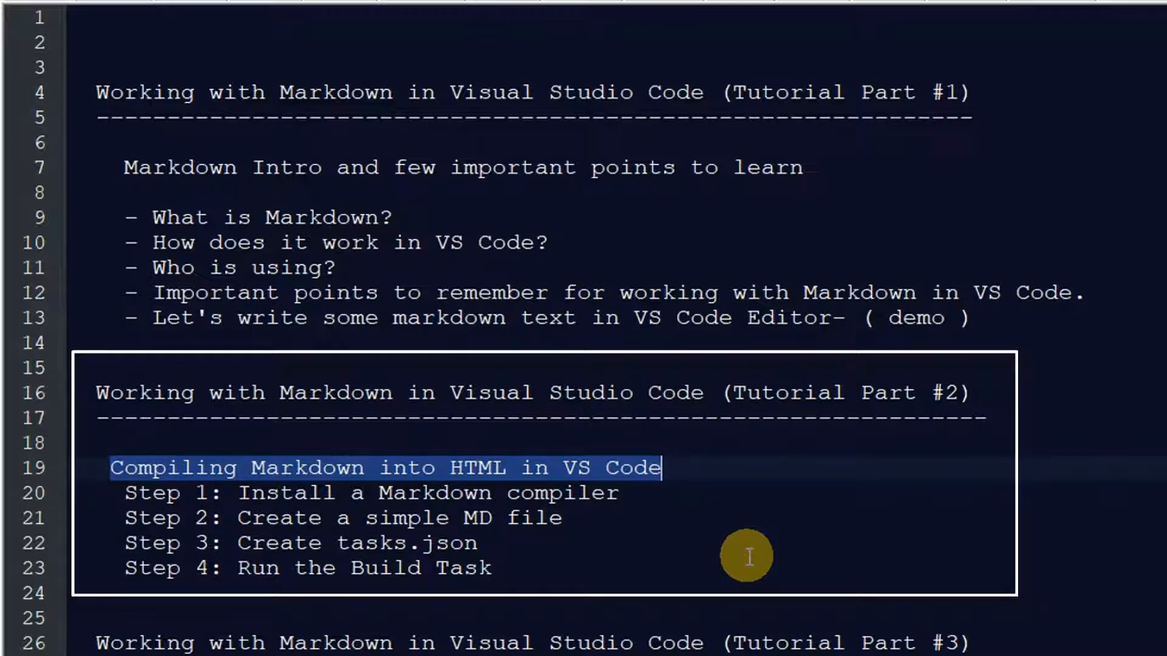
{"action": "mouse_move", "coordinate": [192, 506]}
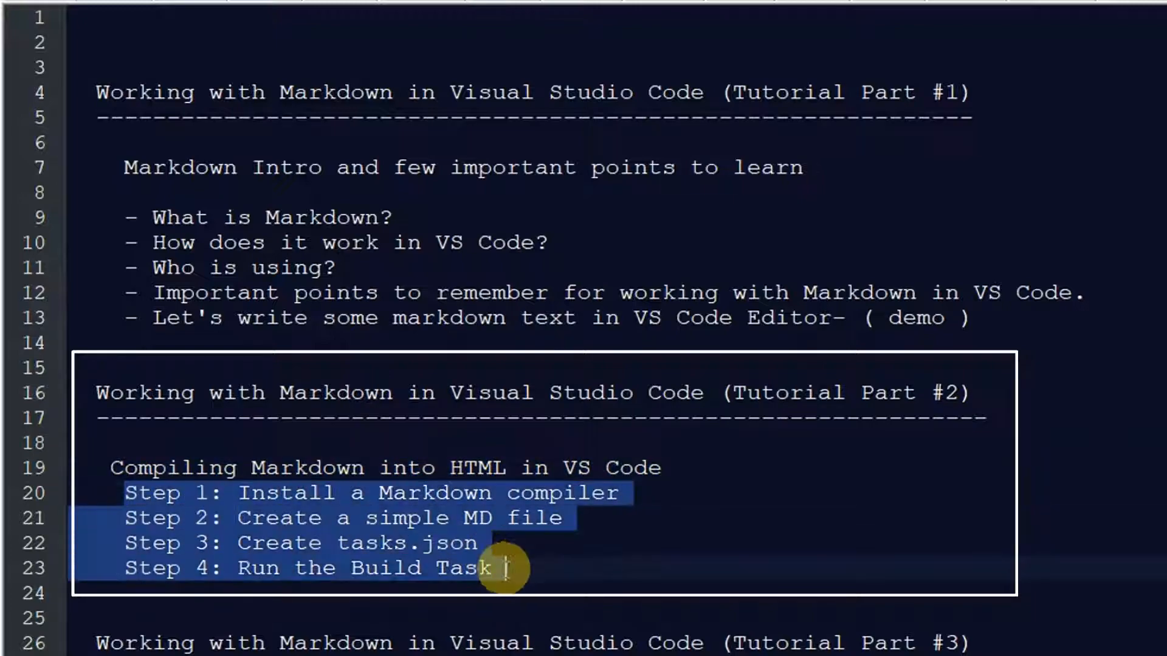
{"action": "scroll", "scroll_direction": "down", "scroll_amount": 3}
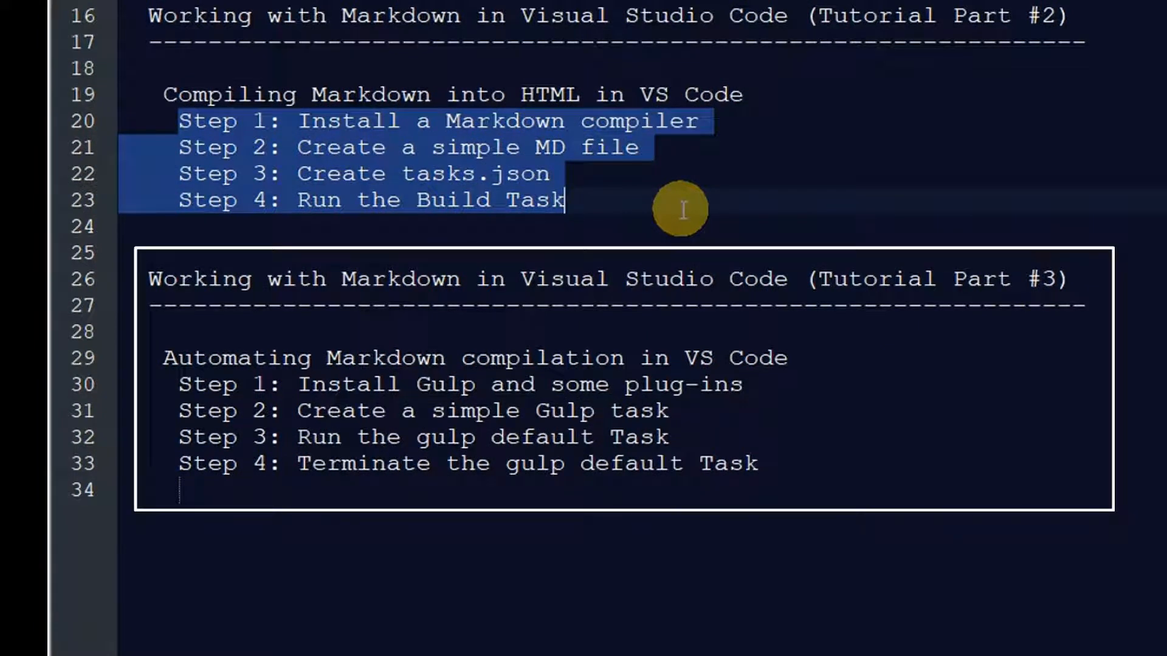
{"action": "mouse_move", "coordinate": [403, 237]}
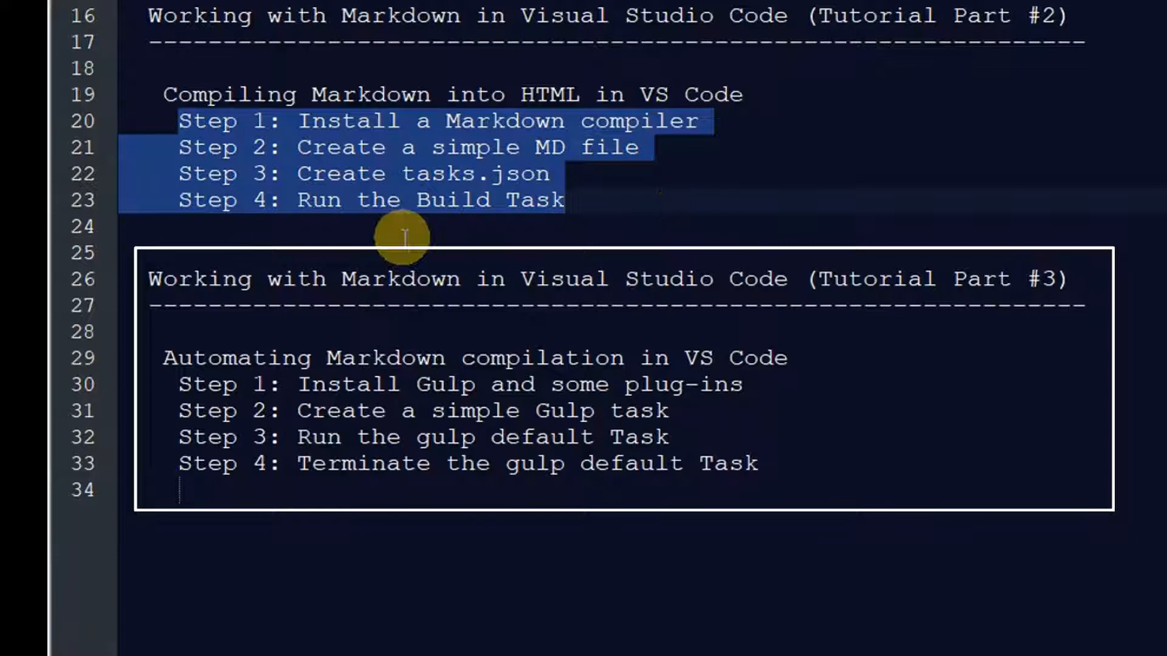
{"action": "left_click", "coordinate": [758, 94]}
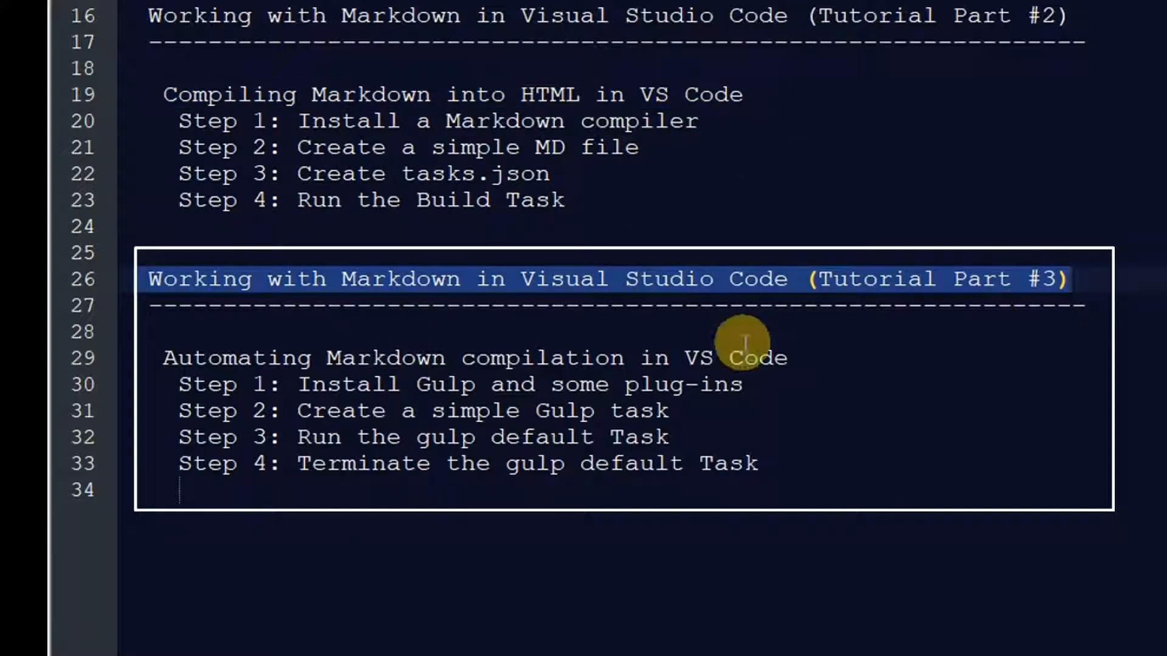
{"action": "left_click", "coordinate": [742, 357]}
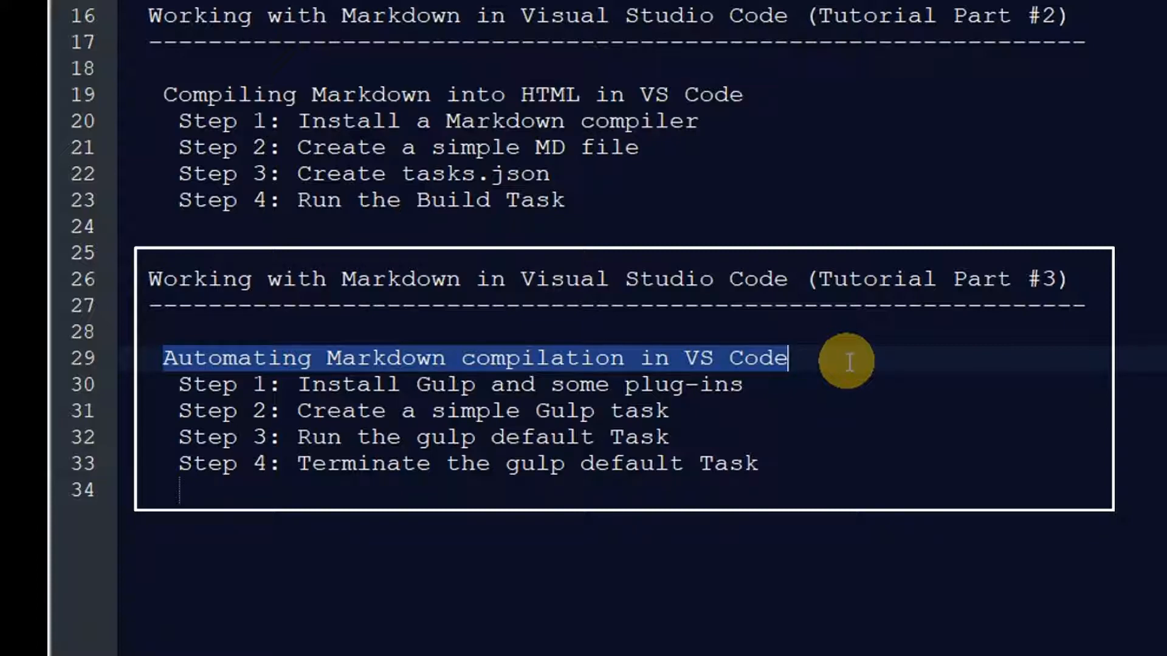
{"action": "mouse_move", "coordinate": [386, 343]}
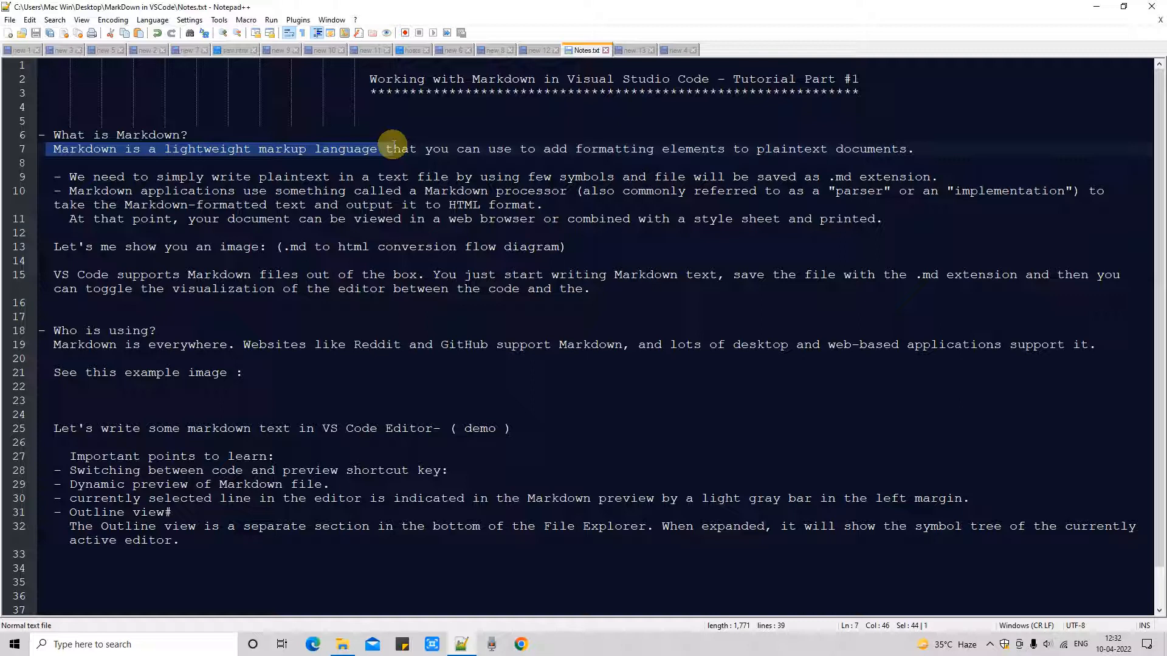
{"action": "left_click_drag", "start_coordinate": [393, 148], "coordinate": [913, 149]}
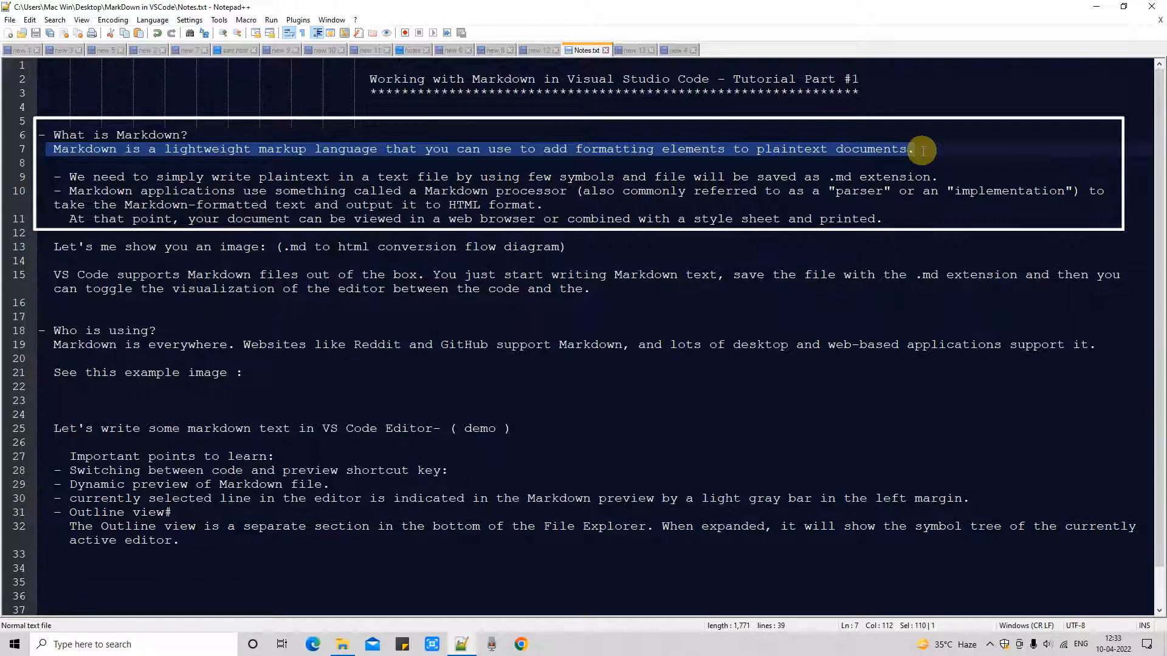
{"action": "mouse_move", "coordinate": [506, 258]}
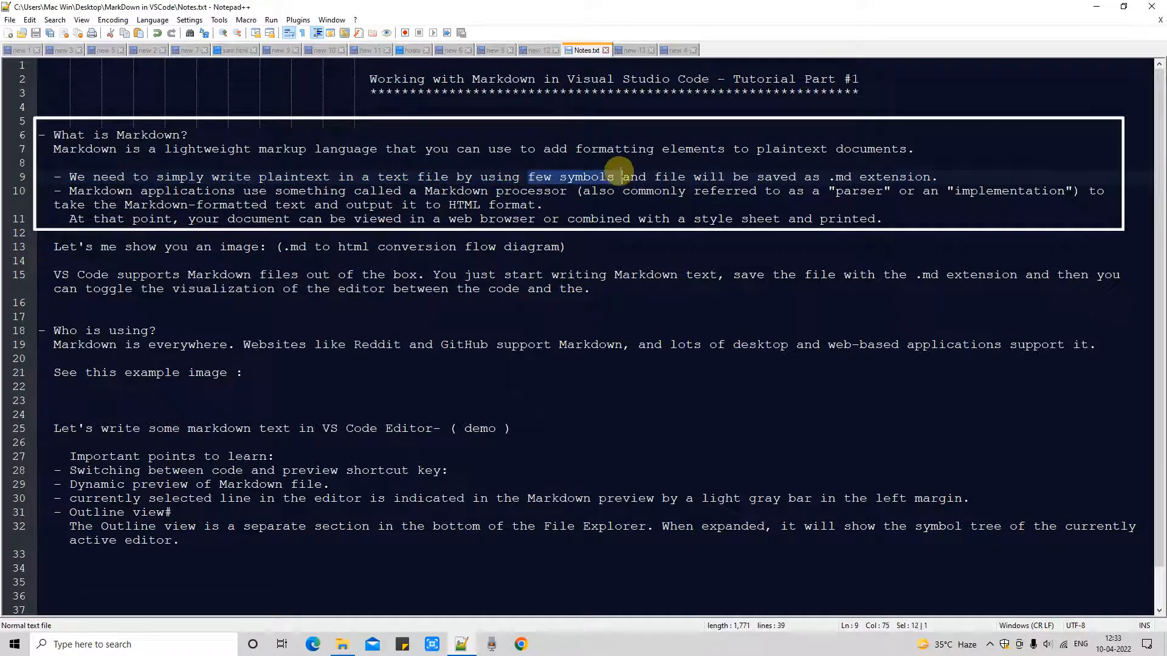
Step: Highlight the few-symbols, Markdown processor and view-in-browser phrases on lines 9–13
{"action": "left_click_drag", "start_coordinate": [610, 177], "coordinate": [818, 176]}
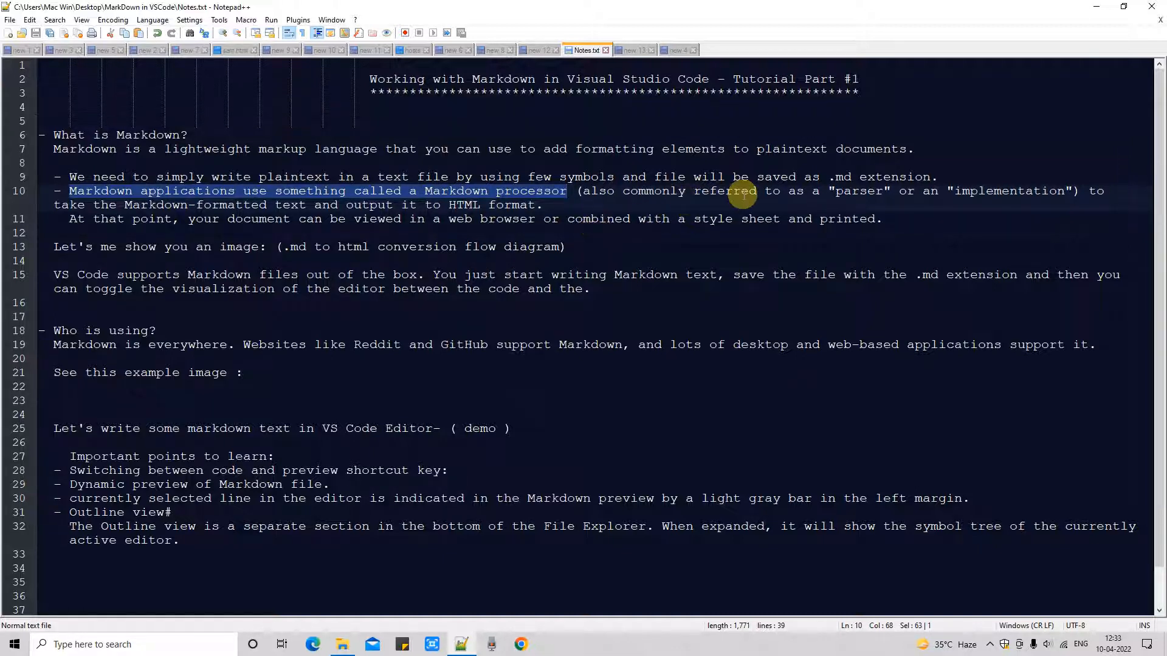
{"action": "left_click_drag", "start_coordinate": [741, 191], "coordinate": [1065, 191]}
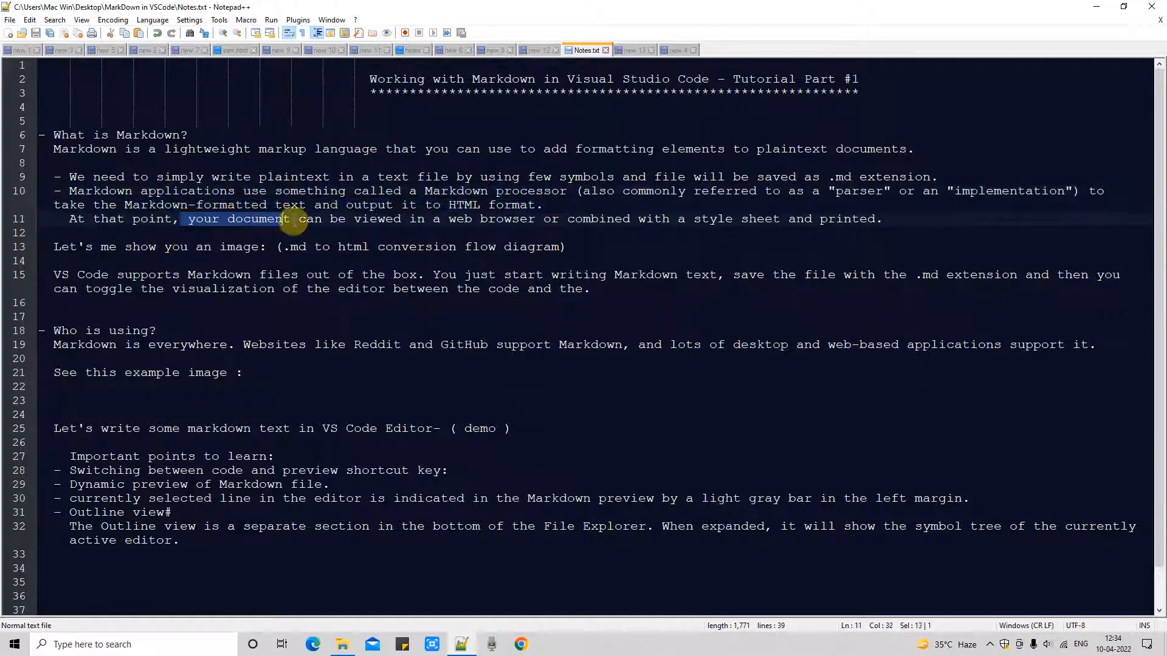
{"action": "left_click_drag", "start_coordinate": [291, 219], "coordinate": [439, 218]}
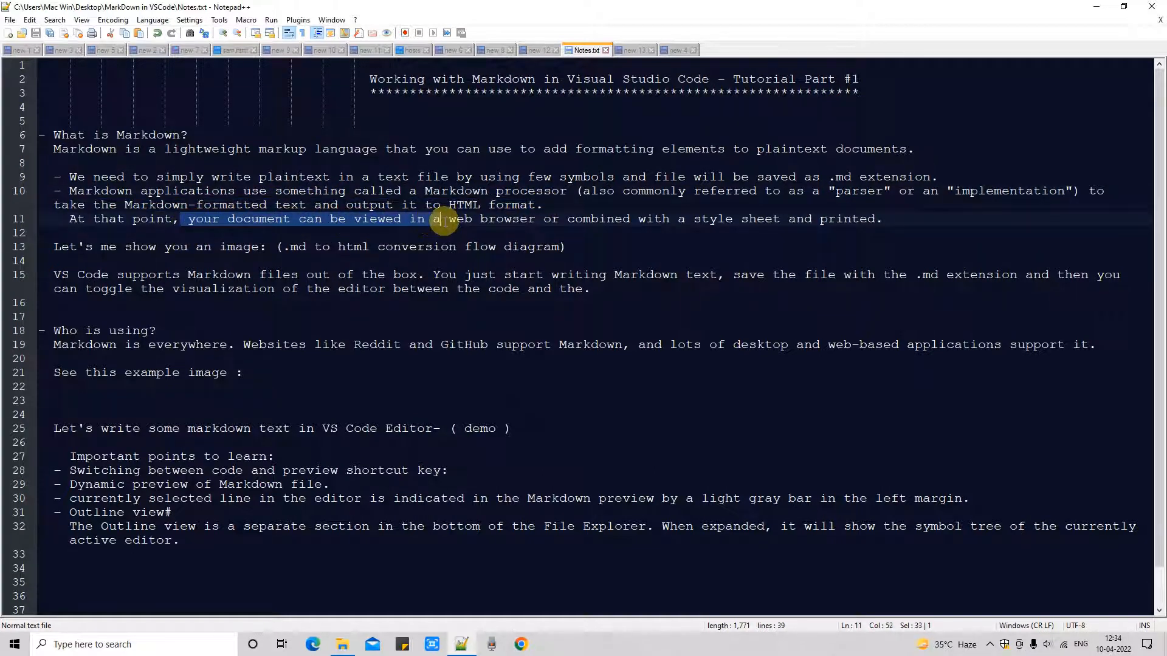
{"action": "left_click_drag", "start_coordinate": [436, 219], "coordinate": [535, 219]}
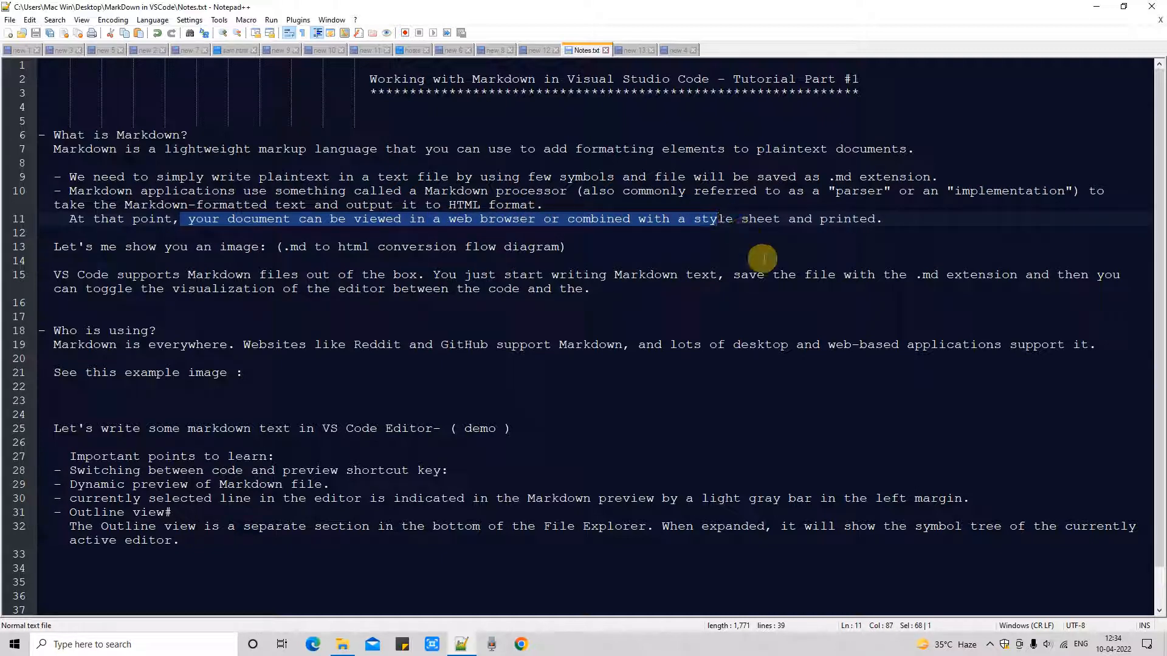
{"action": "mouse_move", "coordinate": [765, 260]}
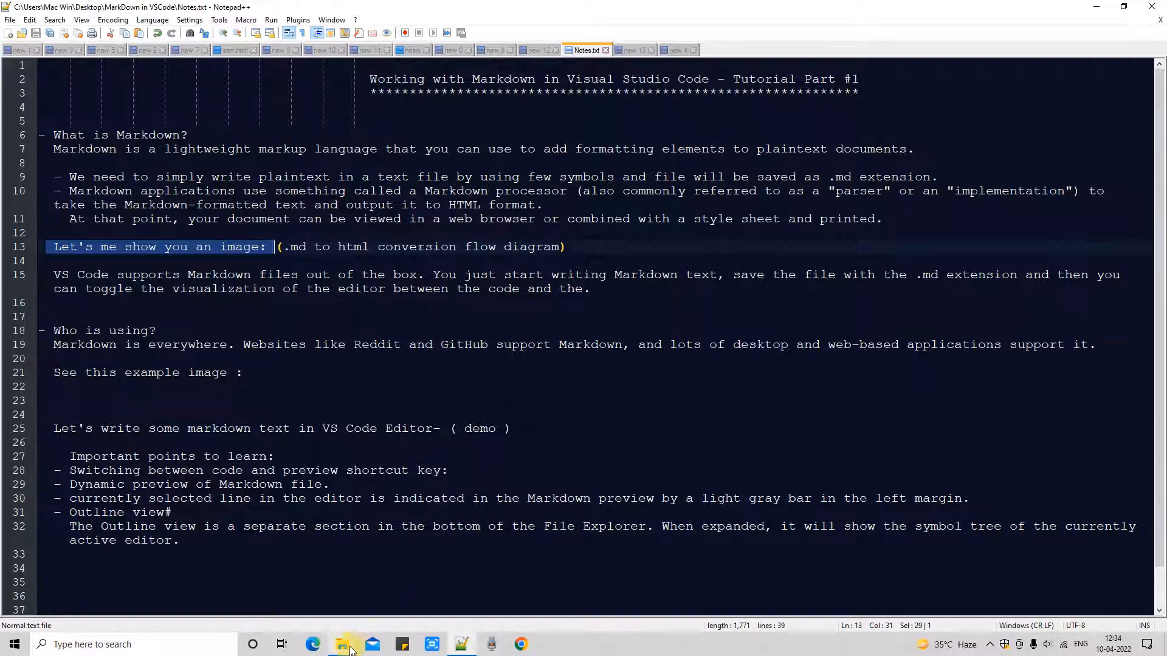
Step: Show the Markdown to html conversion.png diagram from the tutorial's folder
{"action": "left_click", "coordinate": [342, 644]}
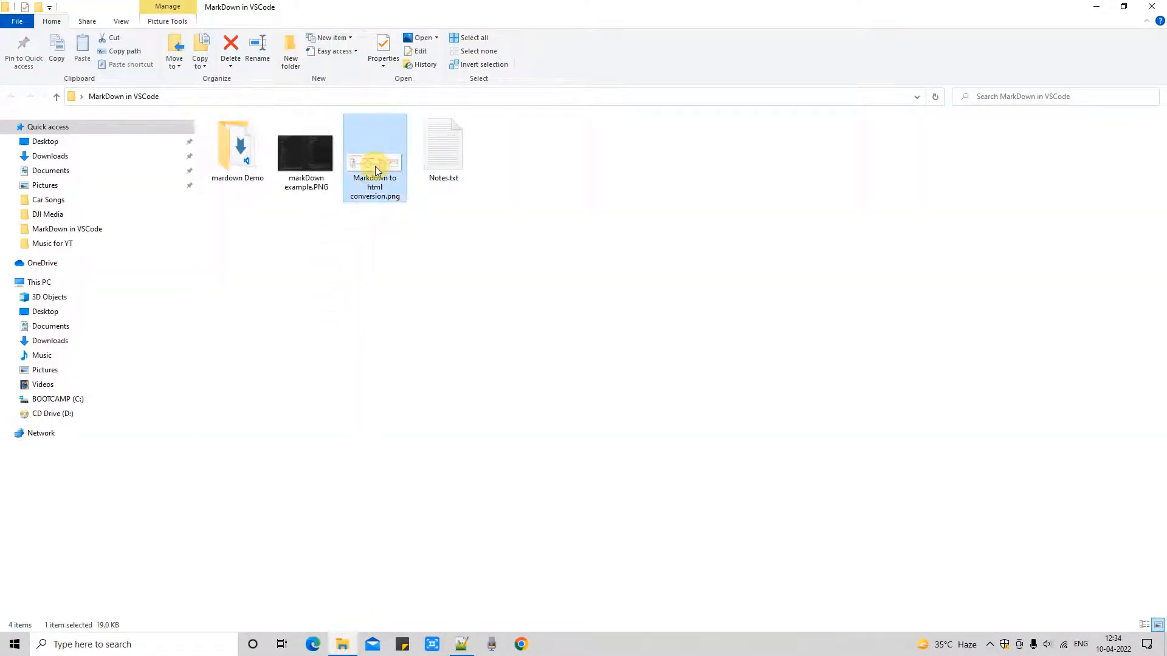
{"action": "double_click", "coordinate": [374, 145]}
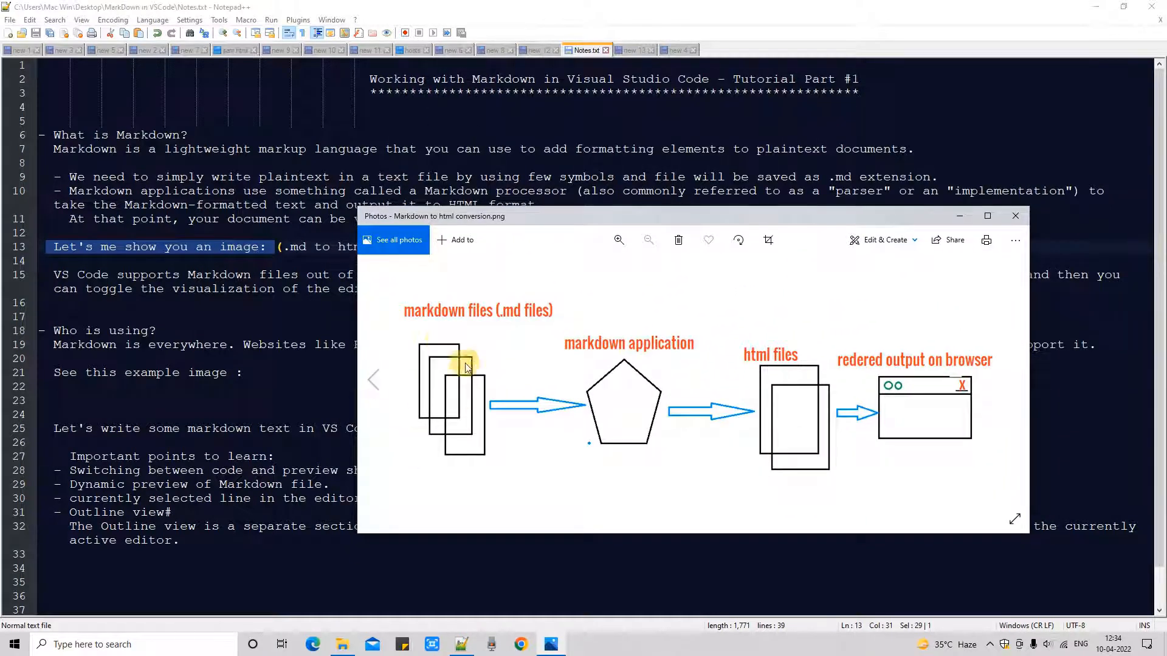
{"action": "mouse_move", "coordinate": [467, 452]}
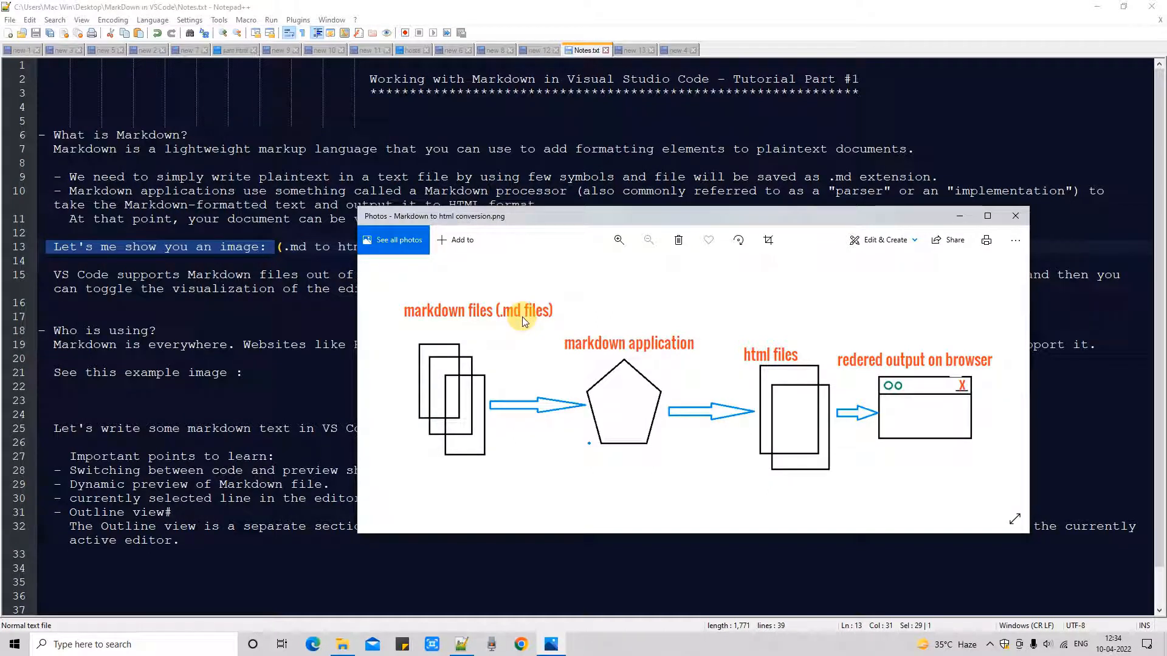
{"action": "mouse_move", "coordinate": [557, 462]}
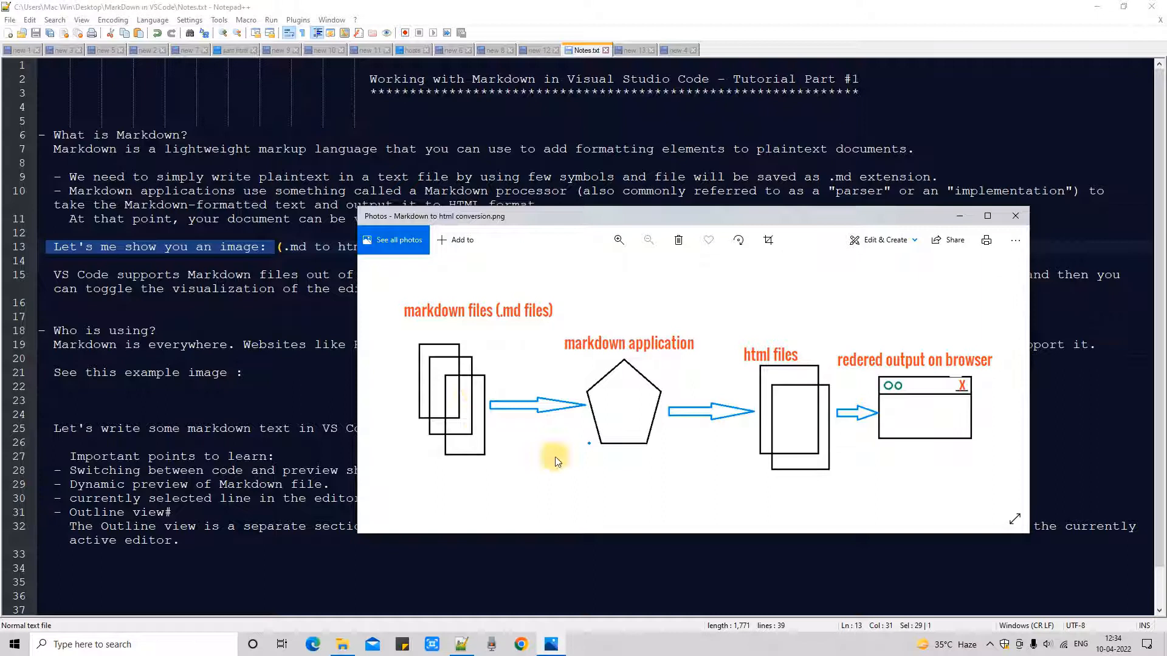
{"action": "mouse_move", "coordinate": [625, 366]}
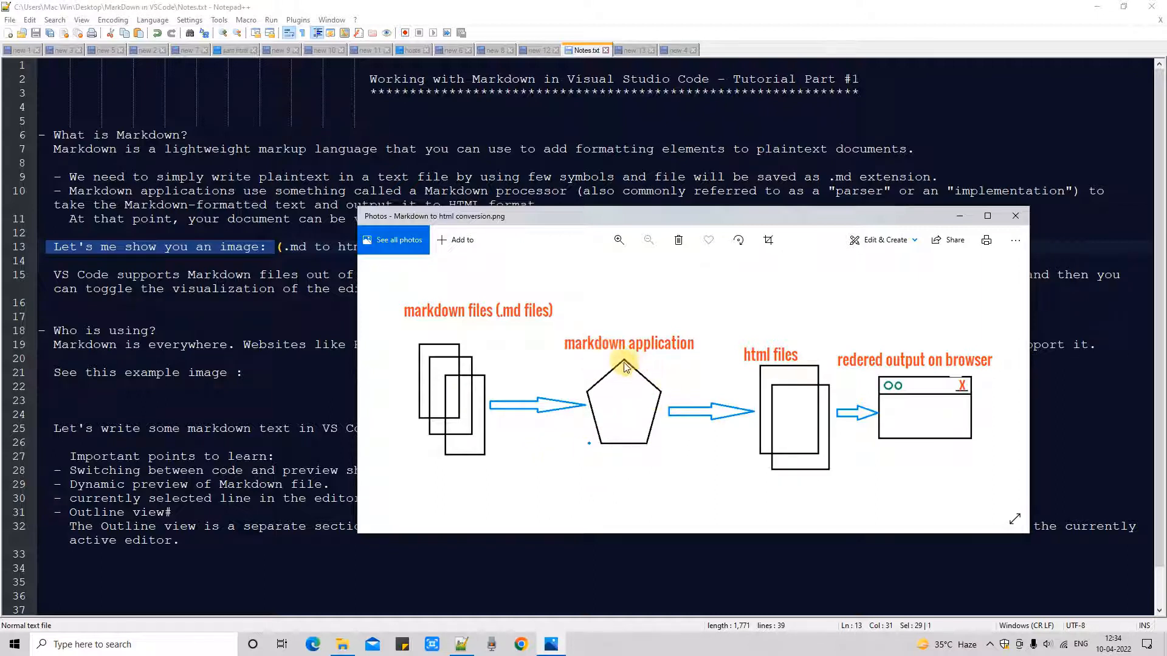
{"action": "mouse_move", "coordinate": [589, 432]}
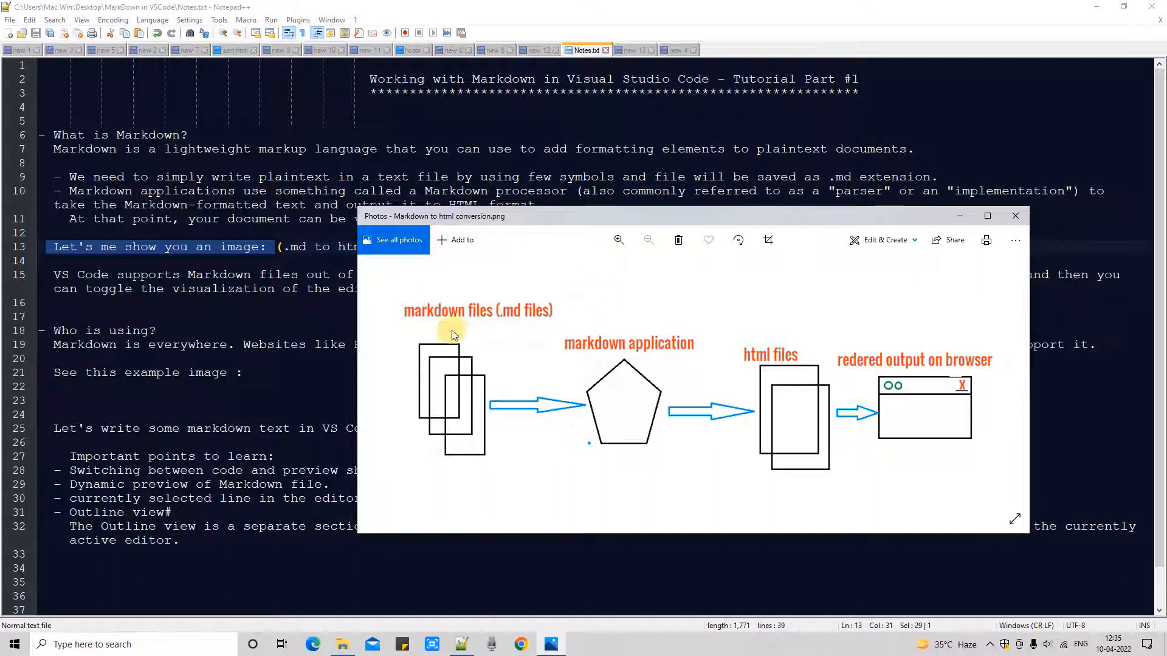
{"action": "mouse_move", "coordinate": [677, 386]}
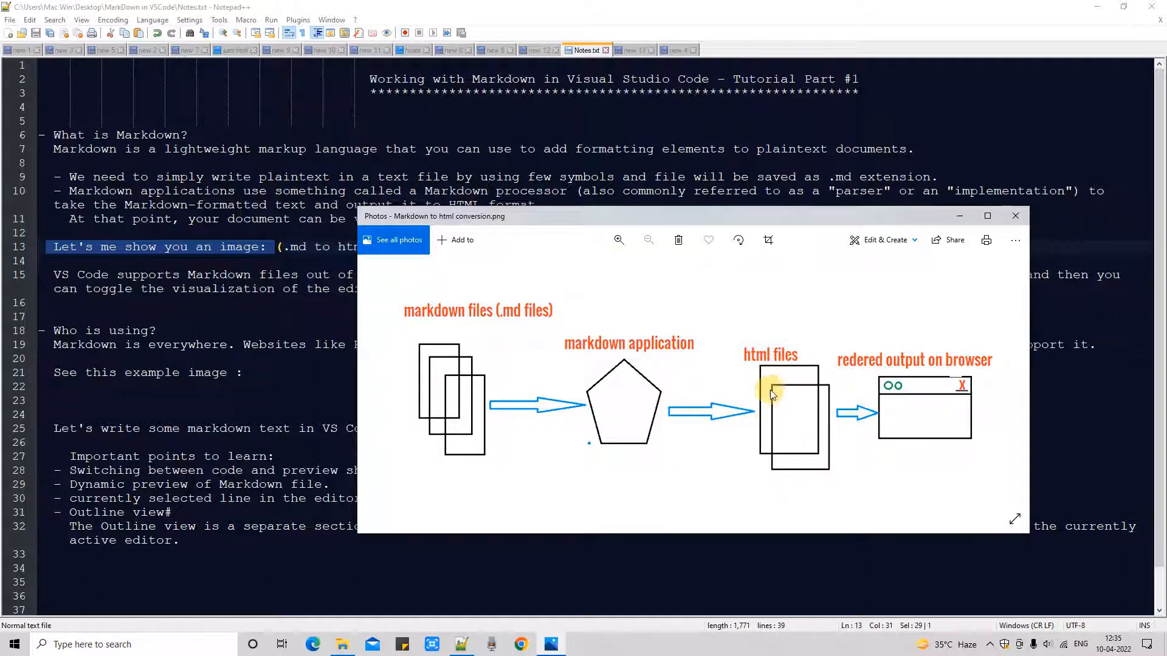
{"action": "mouse_move", "coordinate": [796, 470]}
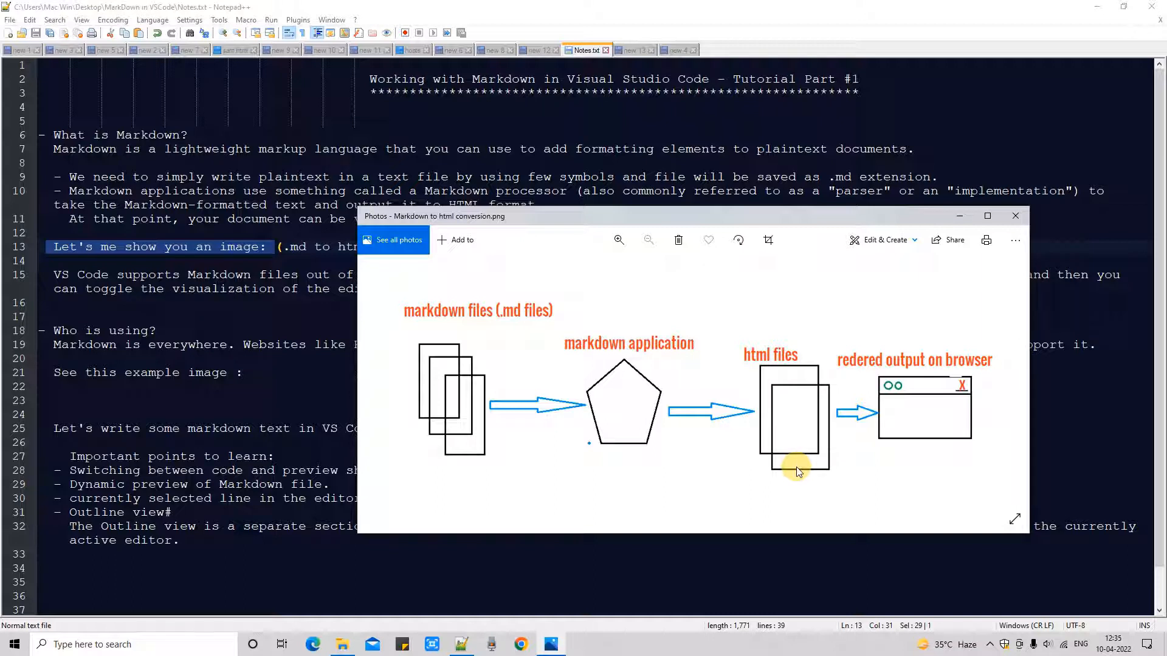
{"action": "mouse_move", "coordinate": [859, 390]}
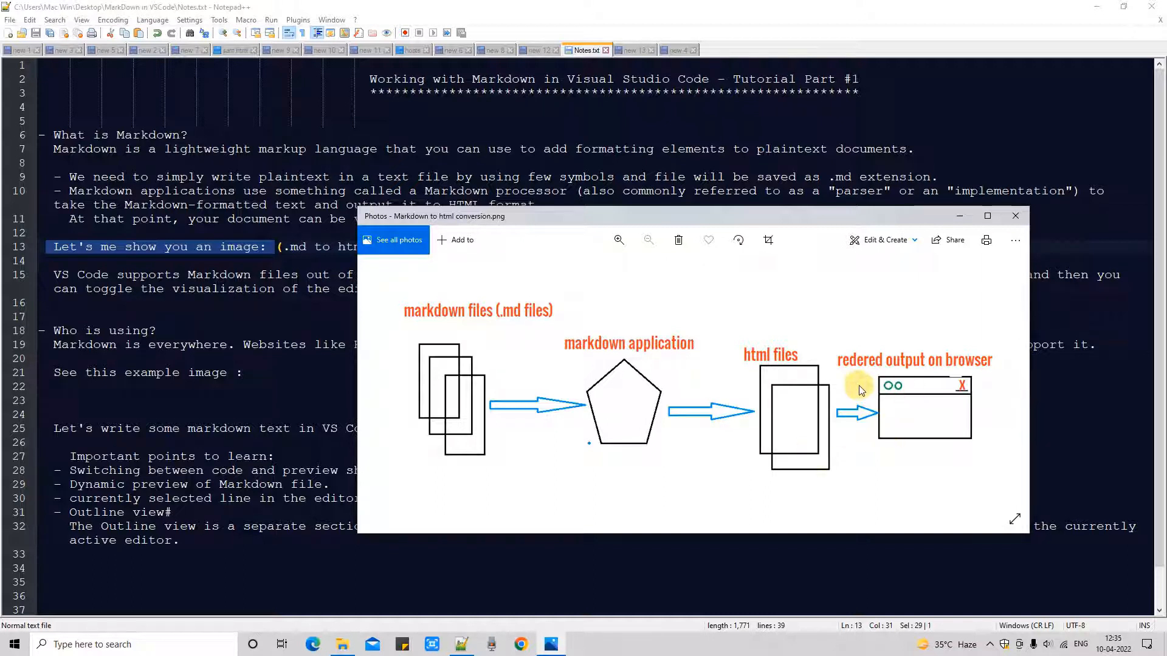
{"action": "mouse_move", "coordinate": [880, 370]}
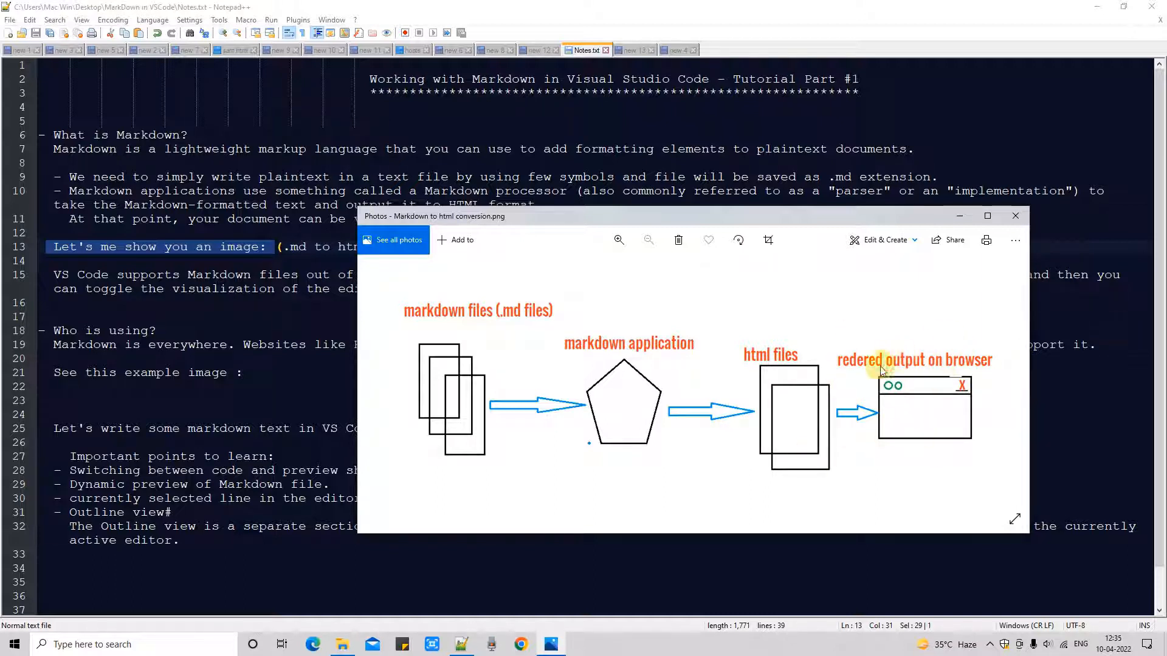
{"action": "mouse_move", "coordinate": [376, 502]}
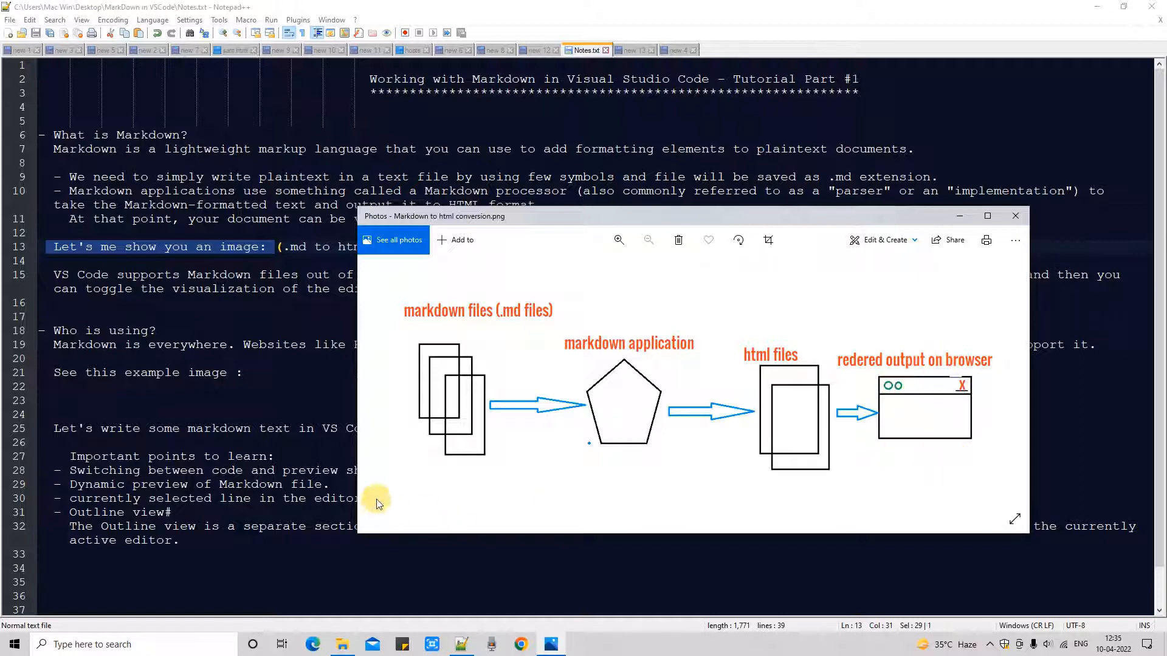
{"action": "mouse_move", "coordinate": [823, 462]}
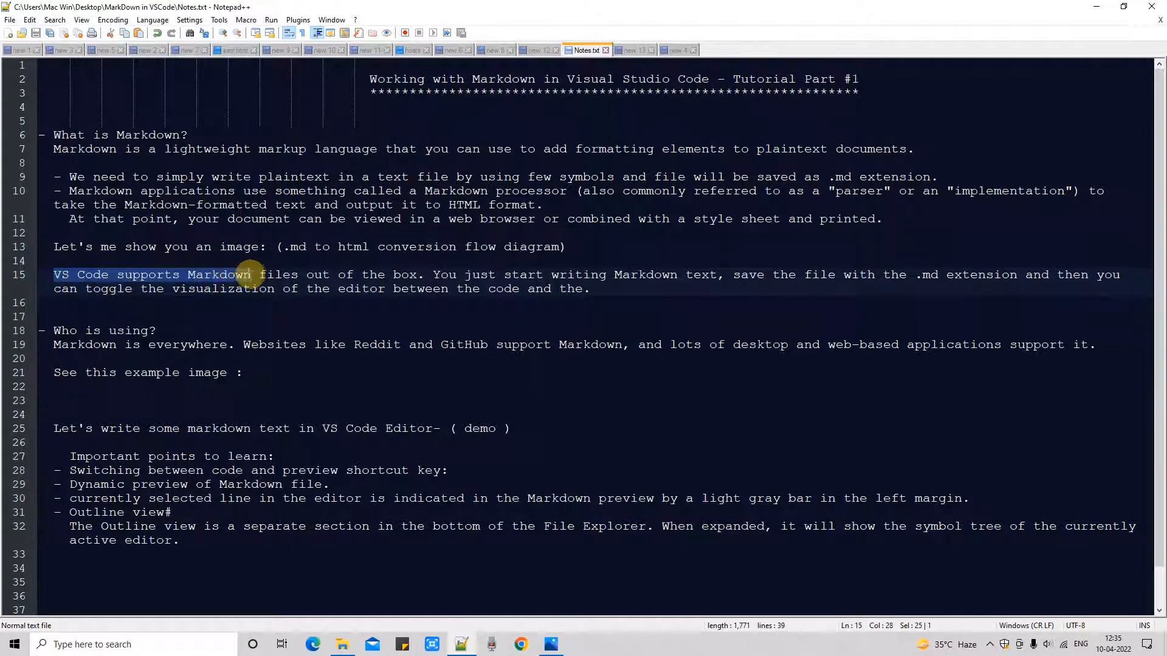
Step: Highlight the VS Code supports Markdown files and just start writing Markdown phrases on line 15
{"action": "left_click_drag", "start_coordinate": [253, 274], "coordinate": [298, 273]}
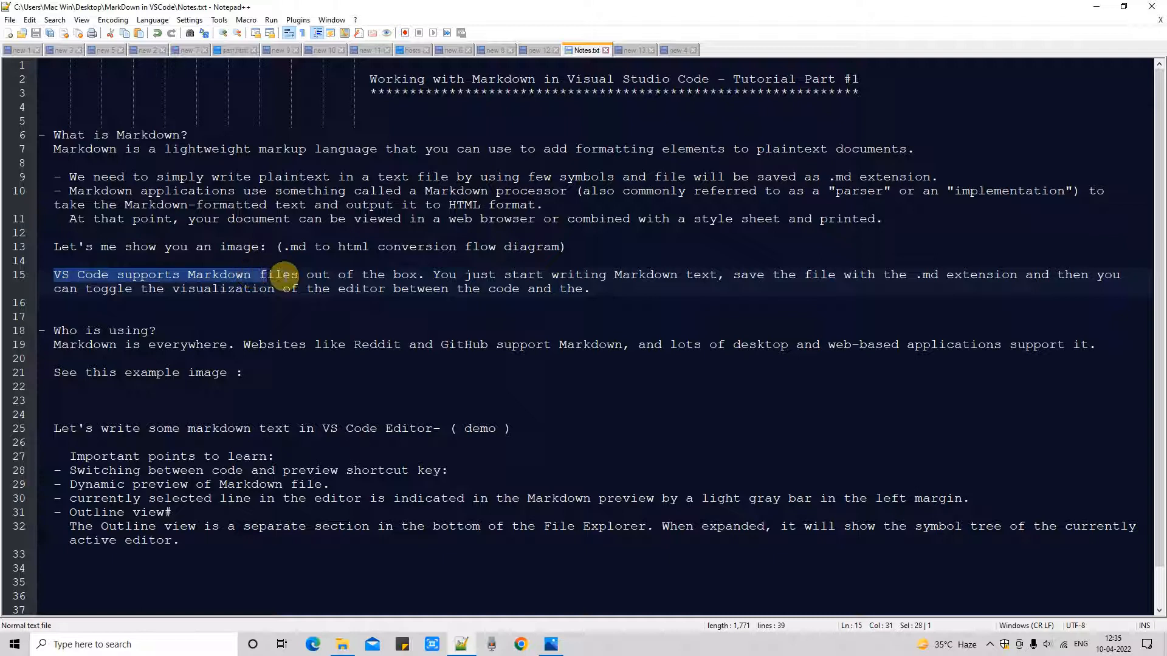
{"action": "left_click_drag", "start_coordinate": [298, 275], "coordinate": [426, 275]}
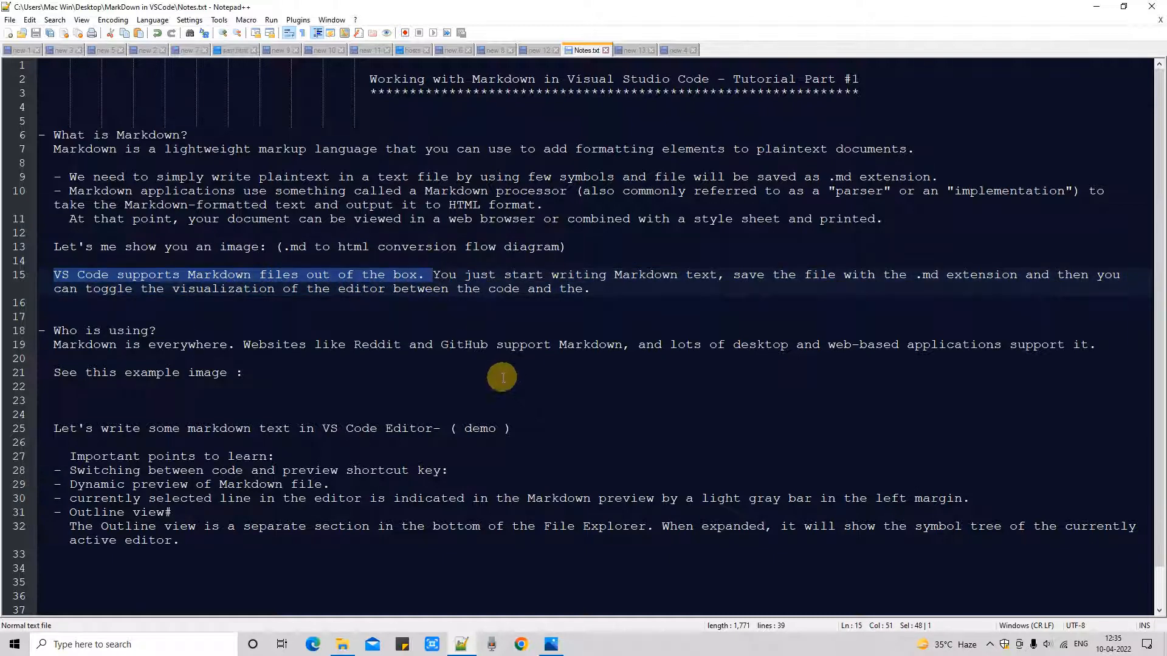
{"action": "mouse_move", "coordinate": [502, 344]}
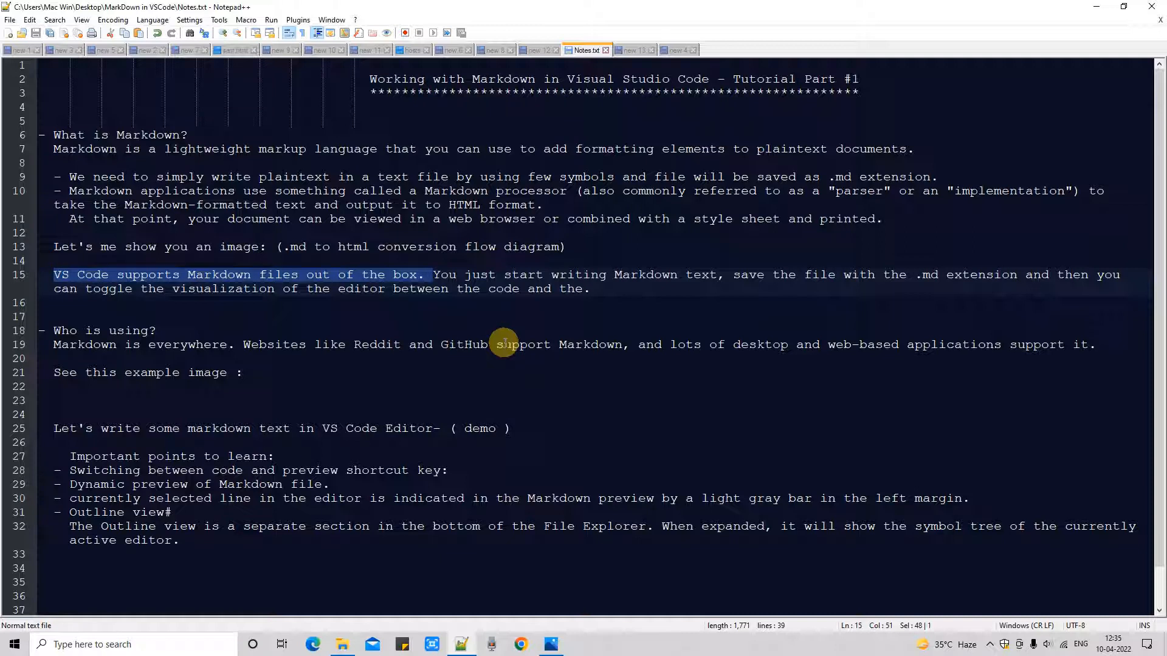
{"action": "mouse_move", "coordinate": [499, 302]}
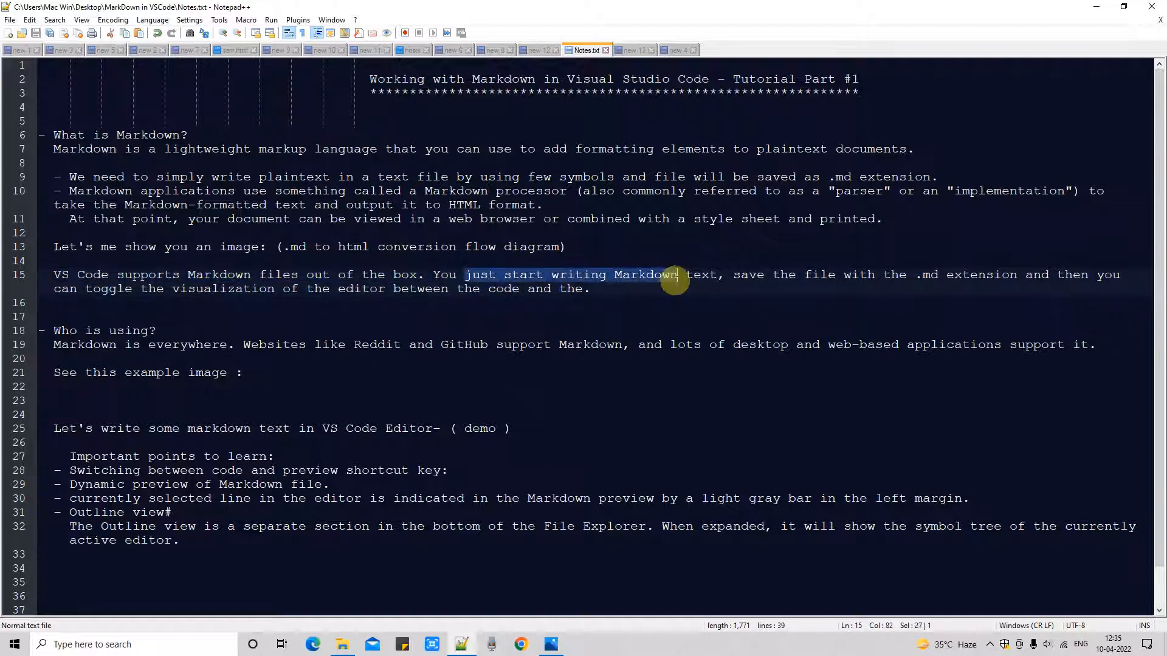
{"action": "left_click_drag", "start_coordinate": [676, 281], "coordinate": [722, 281]}
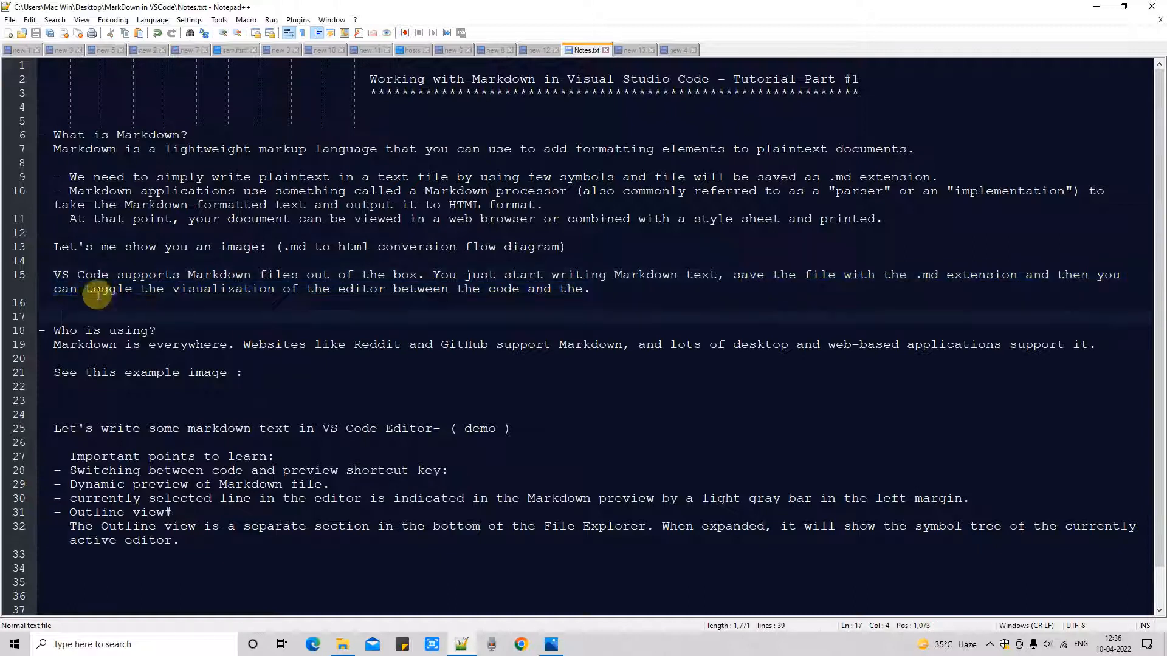
{"action": "left_click_drag", "start_coordinate": [83, 289], "coordinate": [585, 289]}
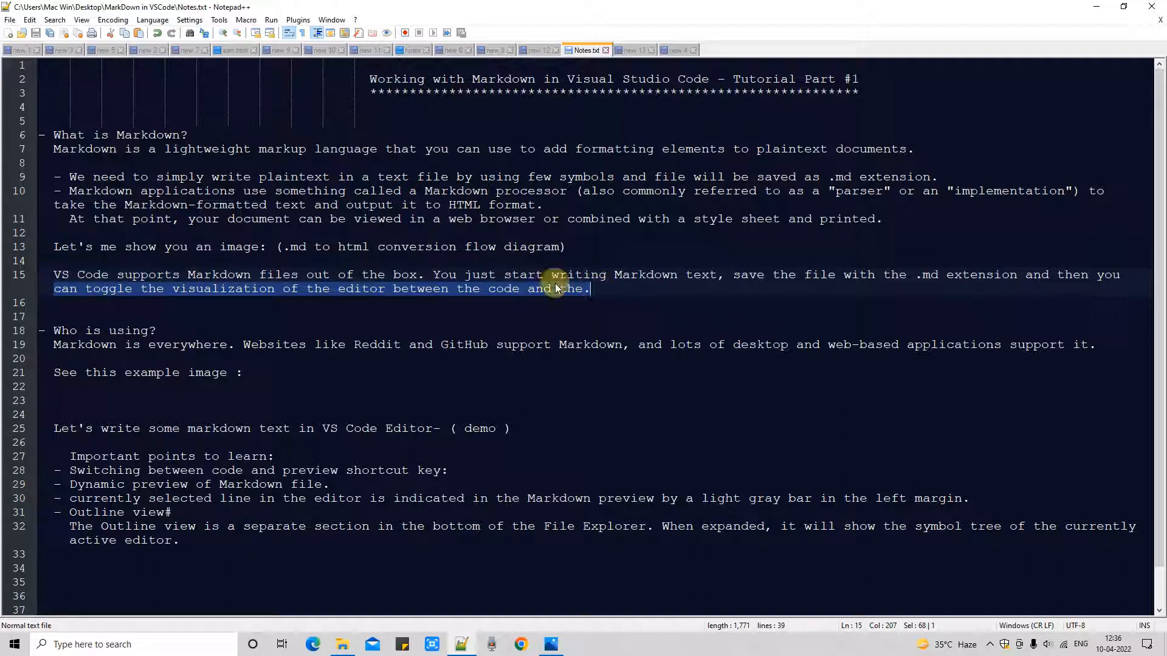
Step: End line 15 with 'priview.' so the sentence finishes 'between the code and the preview.'
{"action": "left_click", "coordinate": [504, 289]}
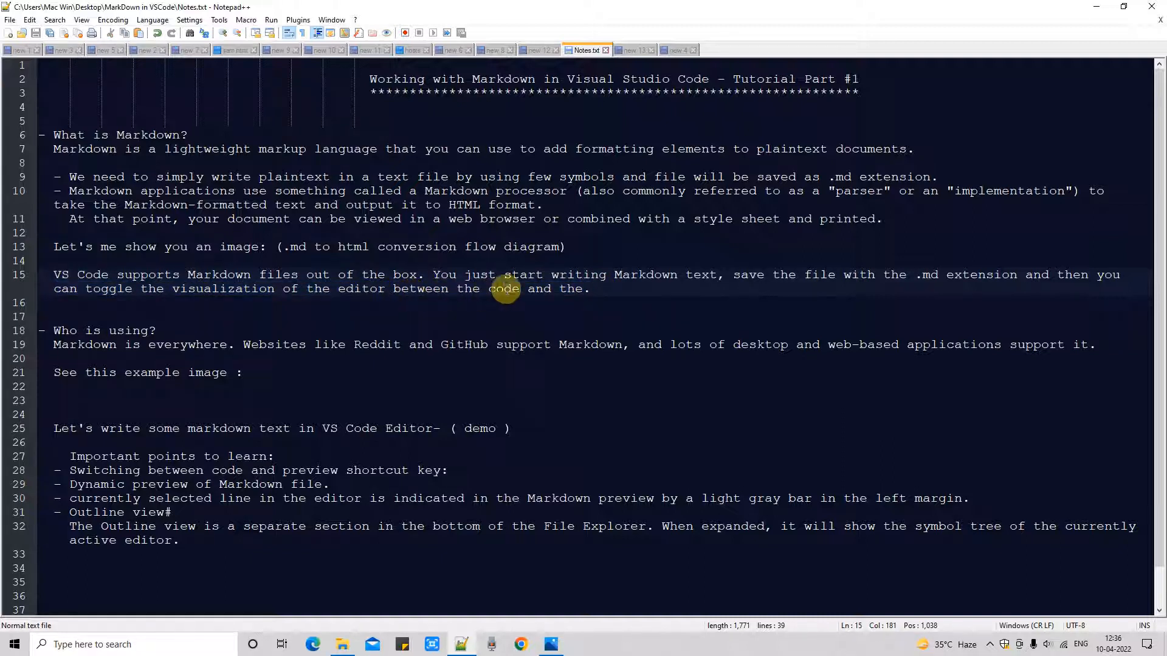
{"action": "mouse_move", "coordinate": [585, 289]}
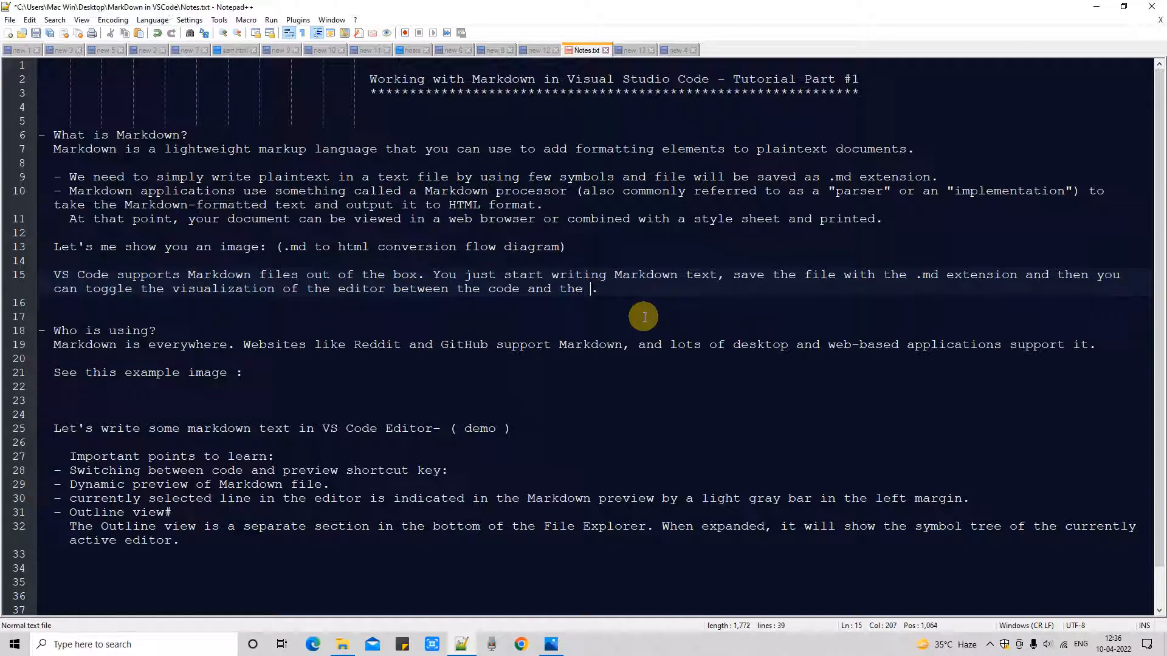
{"action": "type", "text": "priview."}
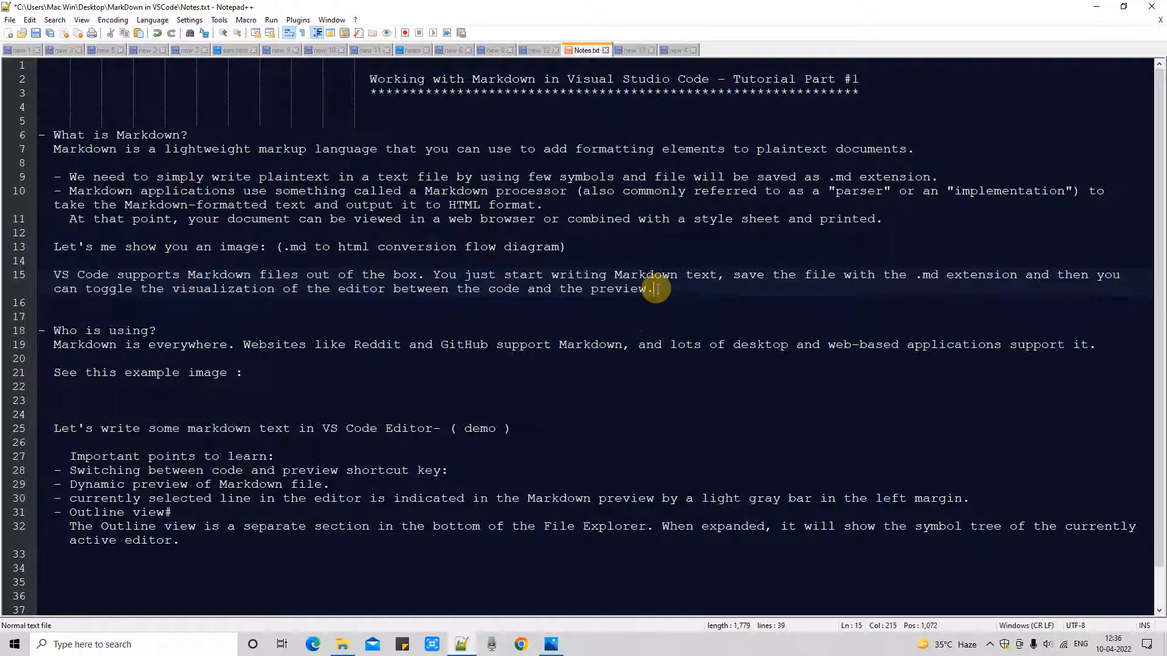
{"action": "mouse_move", "coordinate": [494, 428]}
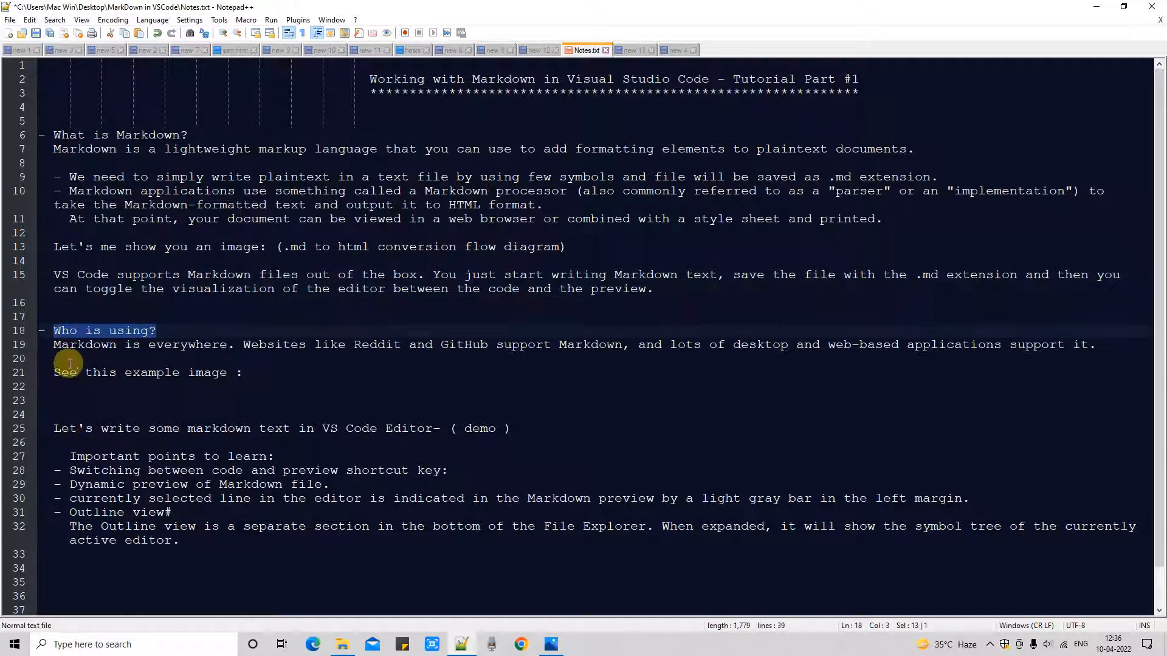
{"action": "left_click", "coordinate": [245, 372]}
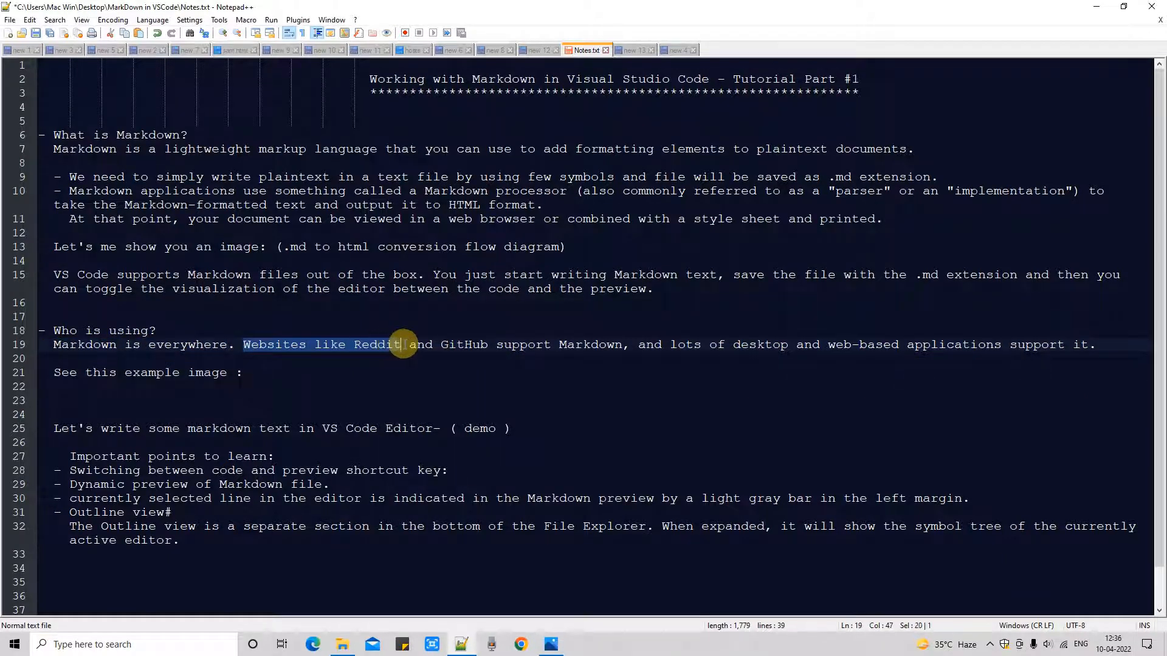
{"action": "left_click_drag", "start_coordinate": [403, 344], "coordinate": [628, 345]}
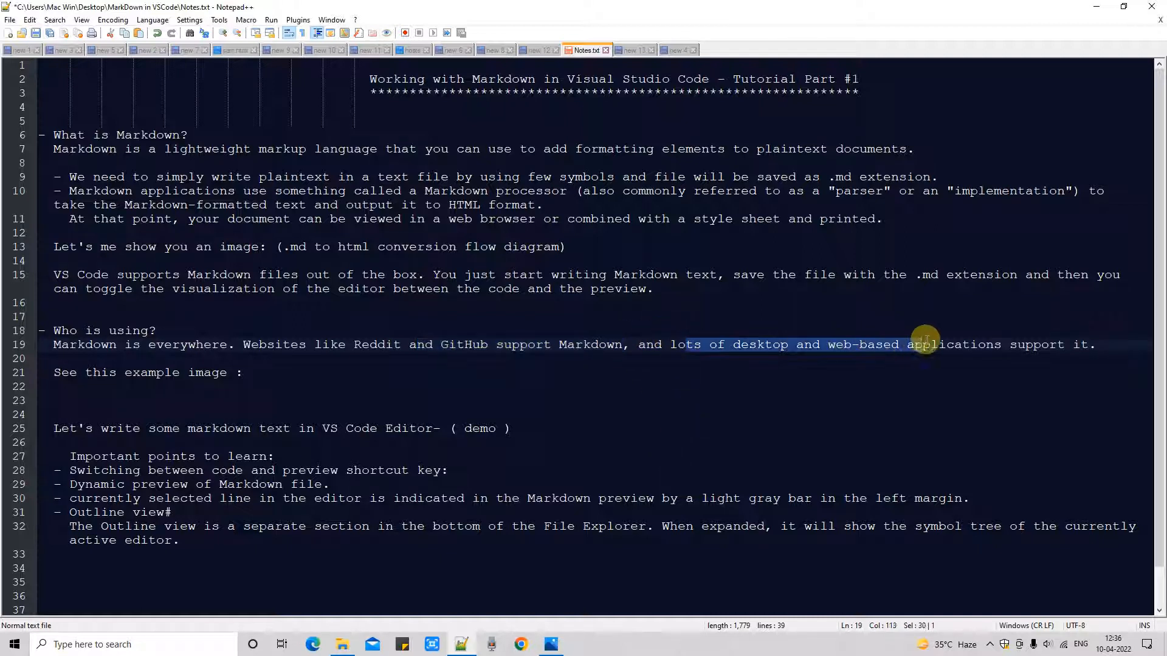
{"action": "left_click_drag", "start_coordinate": [926, 344], "coordinate": [1090, 344]}
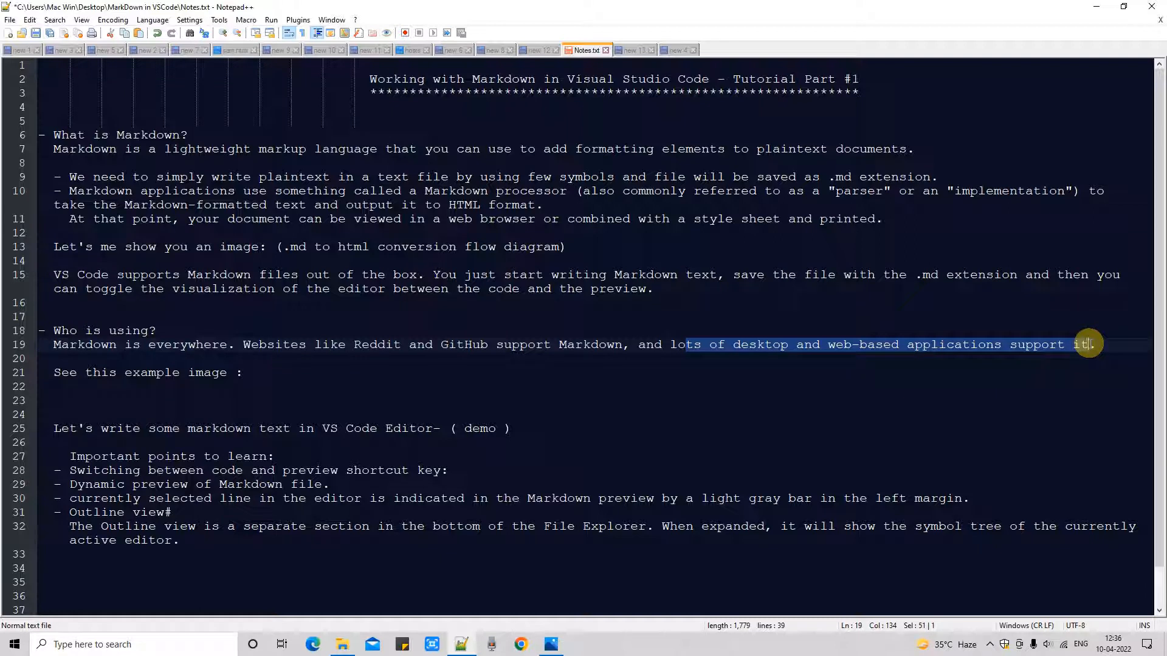
{"action": "mouse_move", "coordinate": [751, 377]}
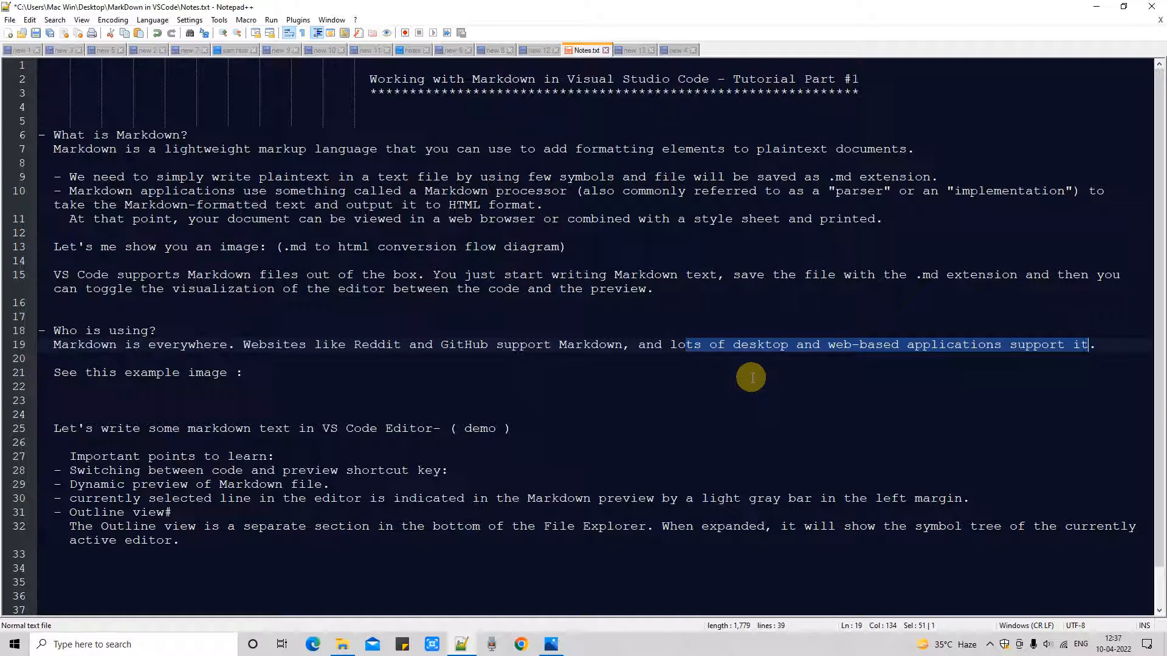
{"action": "mouse_move", "coordinate": [804, 356]}
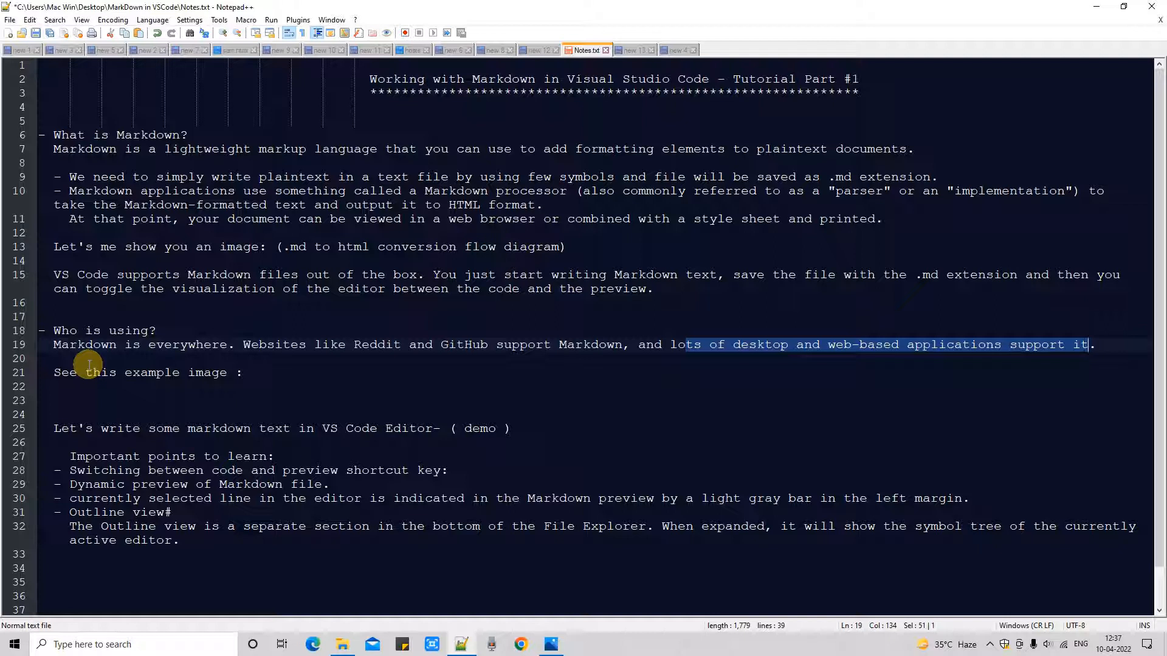
{"action": "mouse_move", "coordinate": [361, 356]}
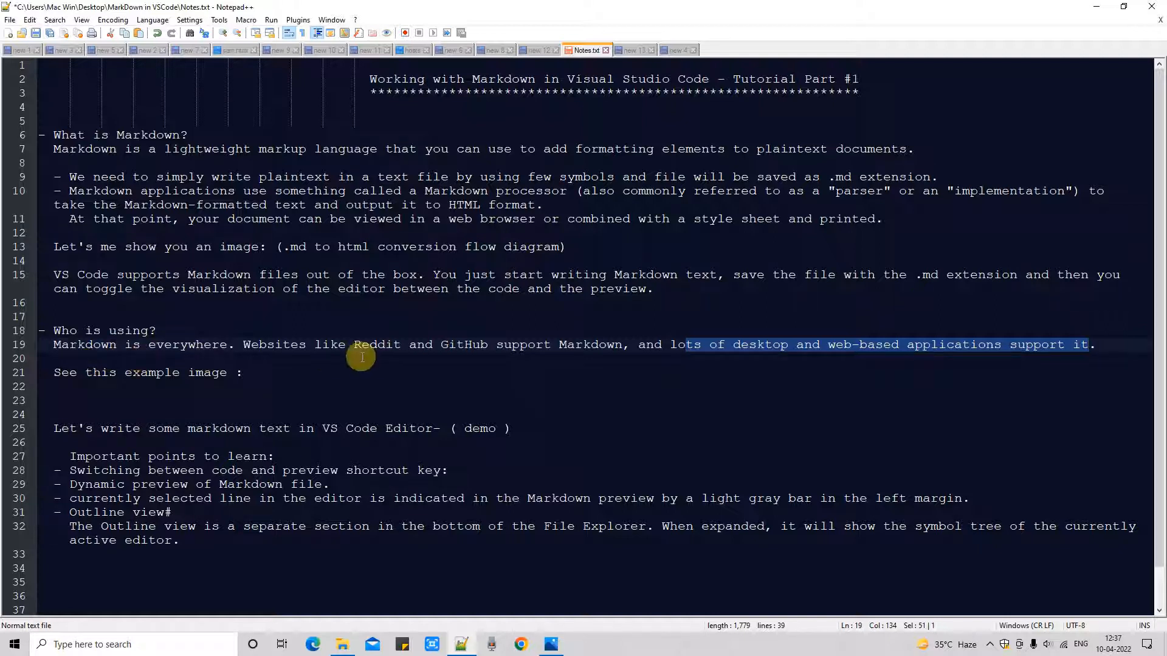
{"action": "mouse_move", "coordinate": [346, 362]}
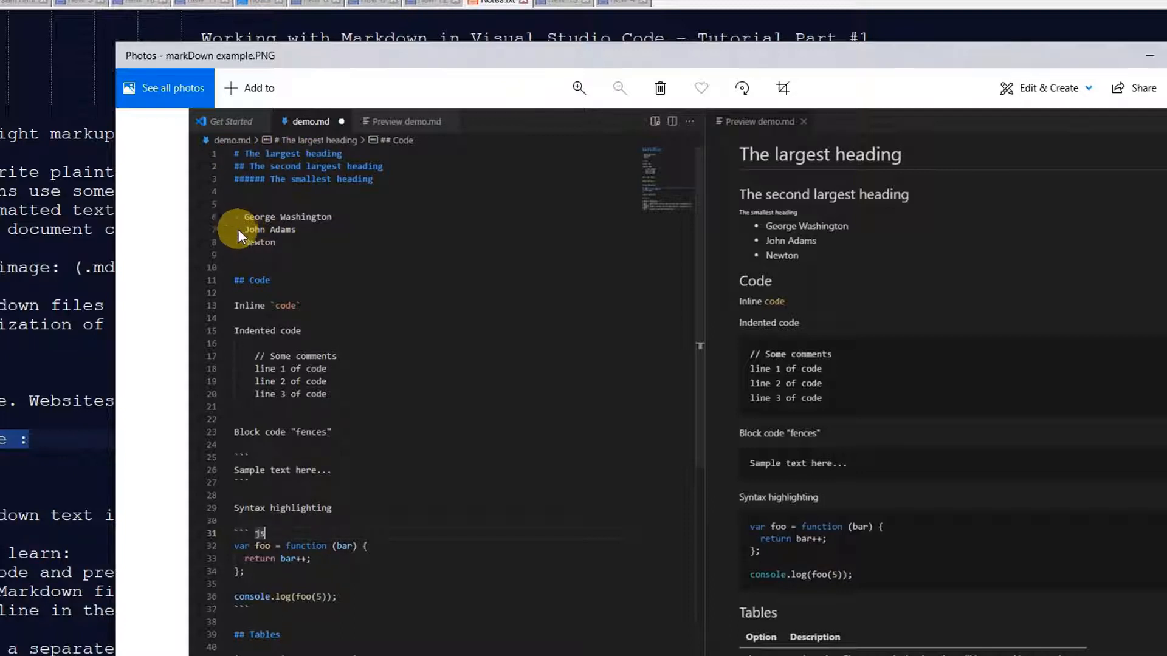
{"action": "mouse_move", "coordinate": [252, 257]}
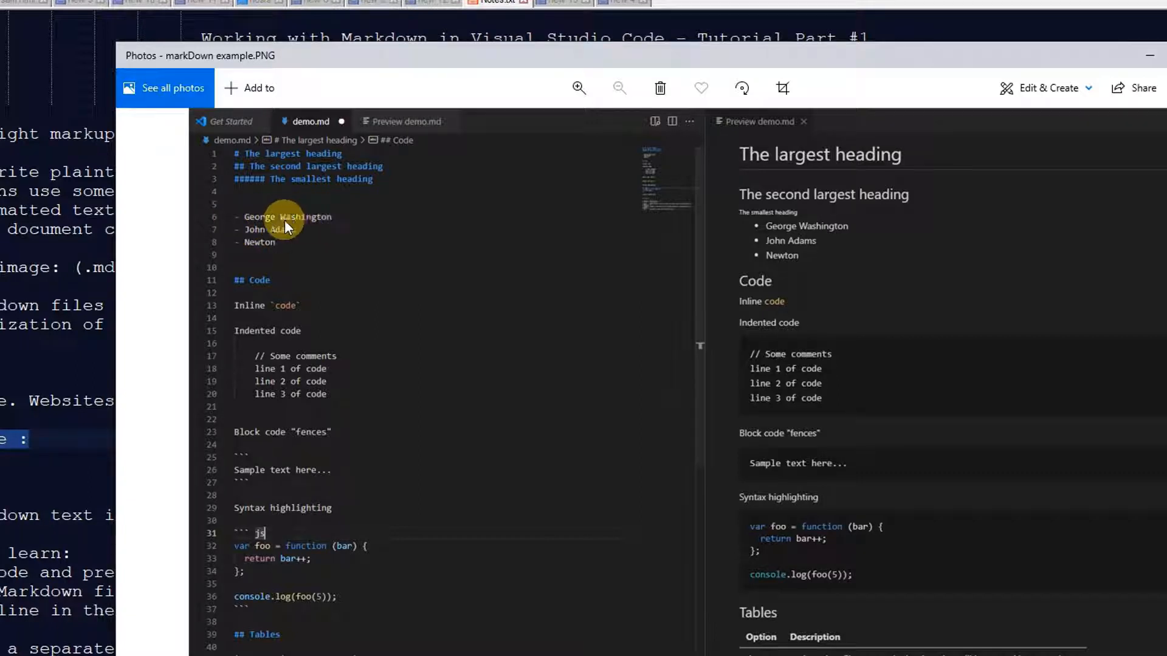
{"action": "mouse_move", "coordinate": [793, 242]}
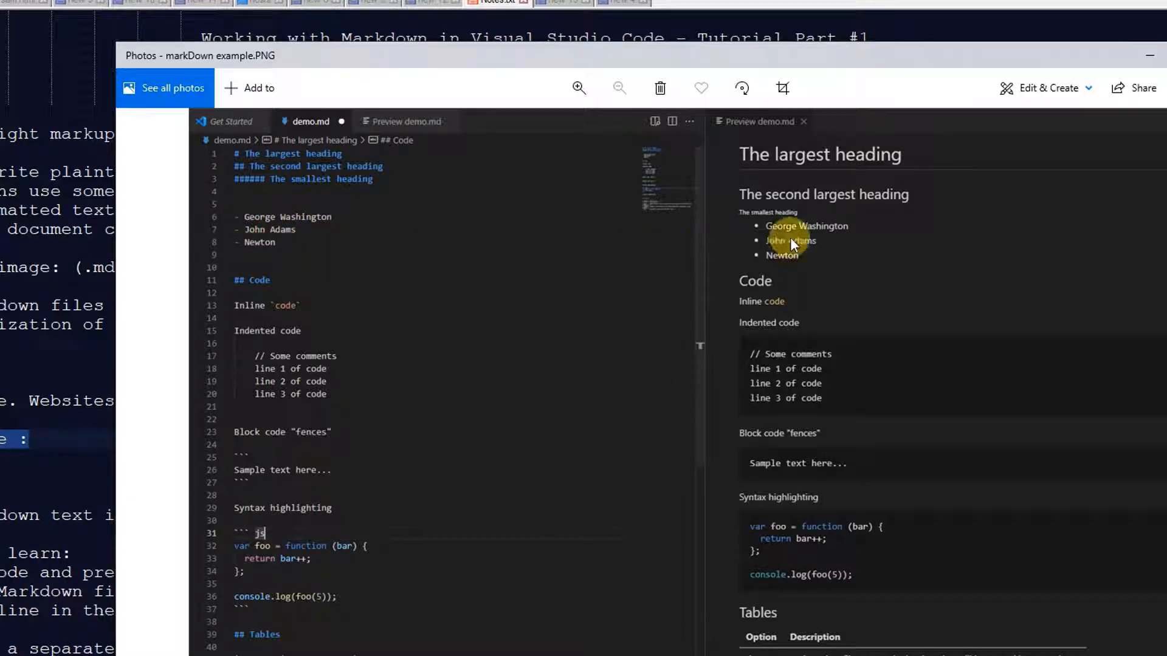
{"action": "mouse_move", "coordinate": [287, 230]}
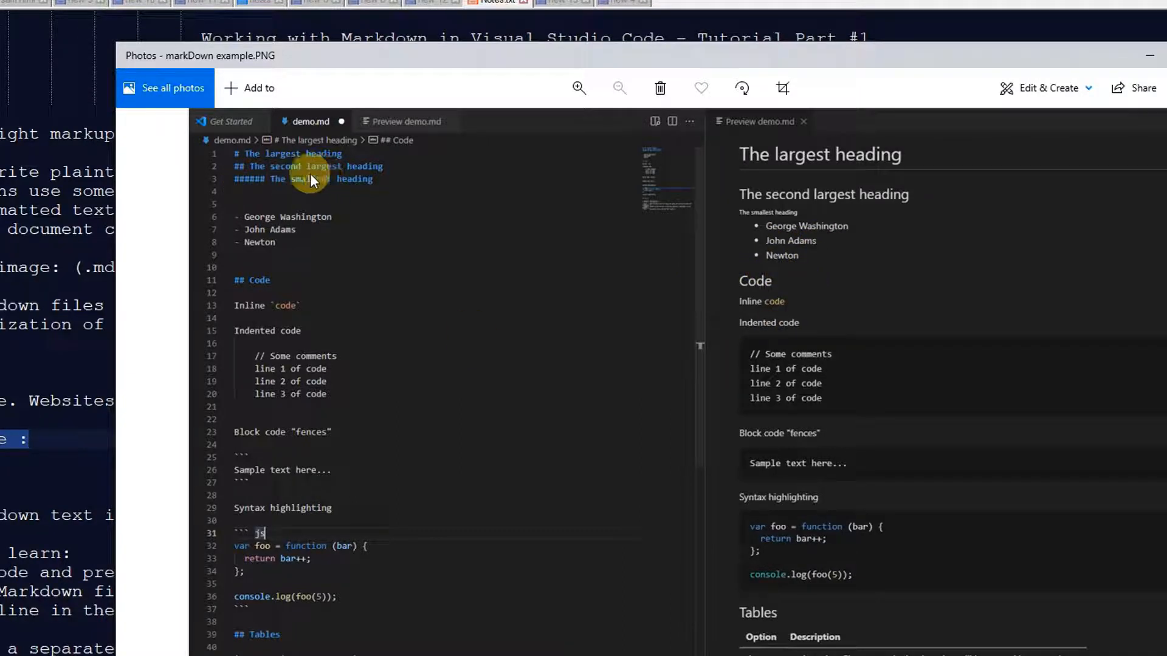
{"action": "mouse_move", "coordinate": [336, 187]}
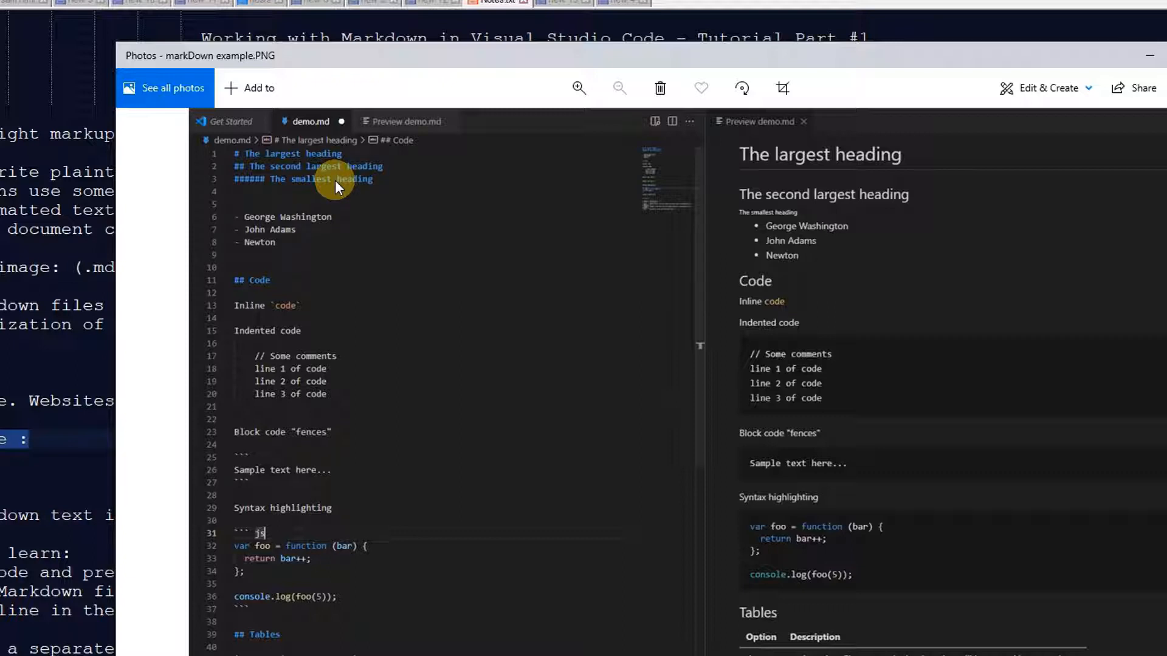
{"action": "mouse_move", "coordinate": [297, 513]}
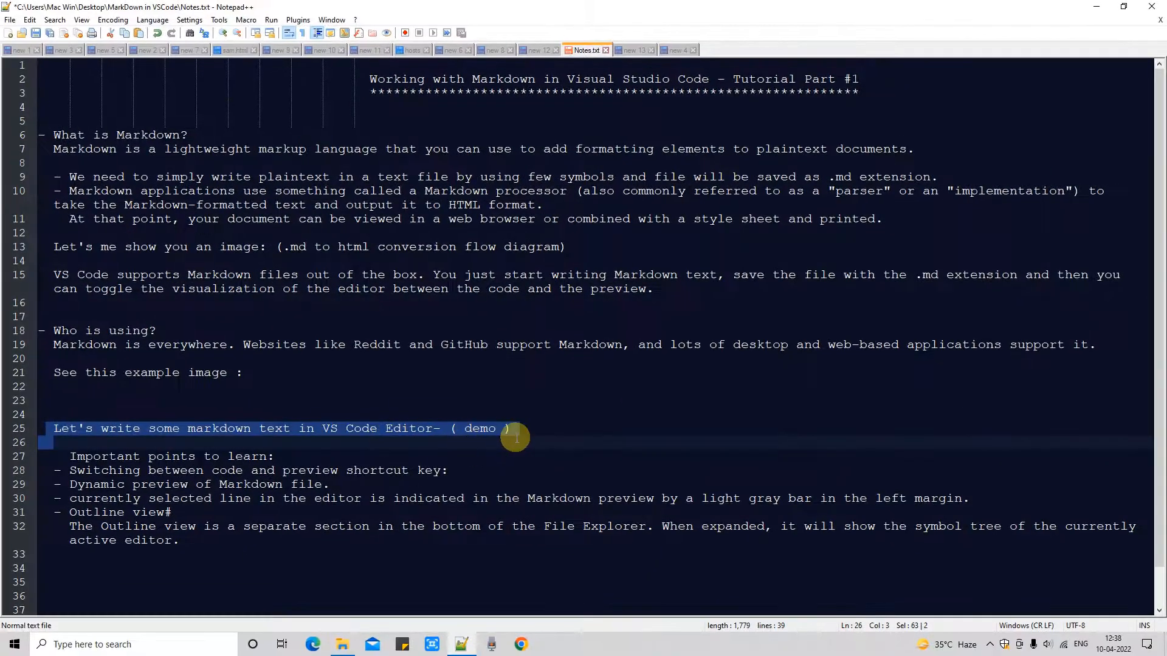
{"action": "left_click", "coordinate": [994, 644]}
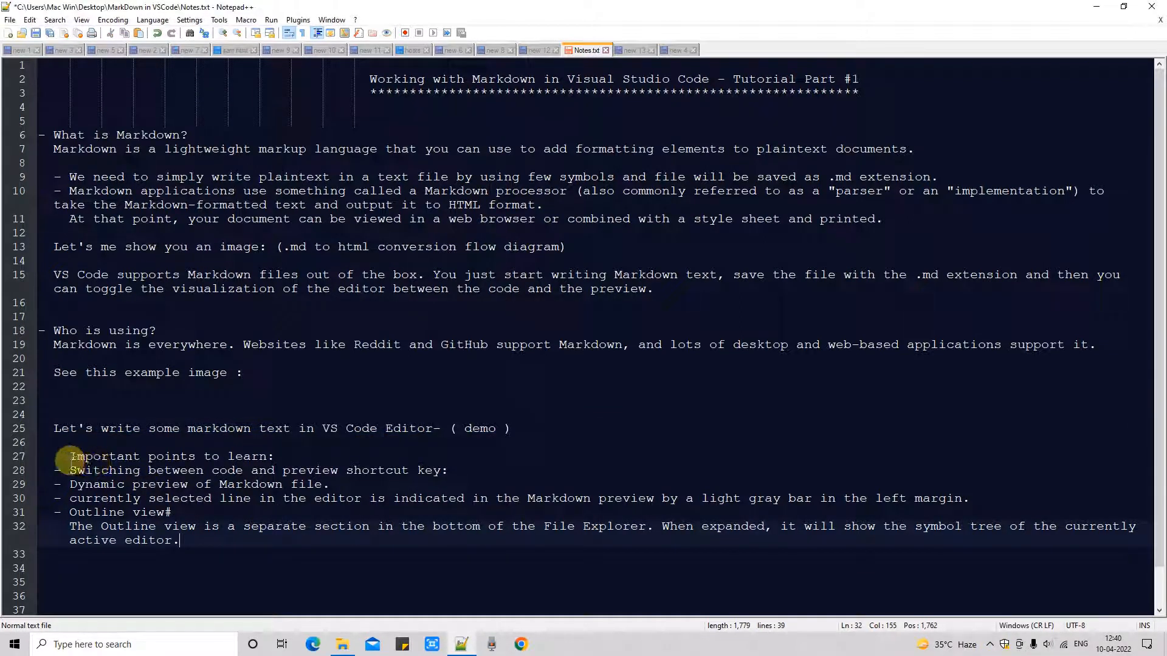
{"action": "left_click_drag", "start_coordinate": [71, 456], "coordinate": [273, 456]}
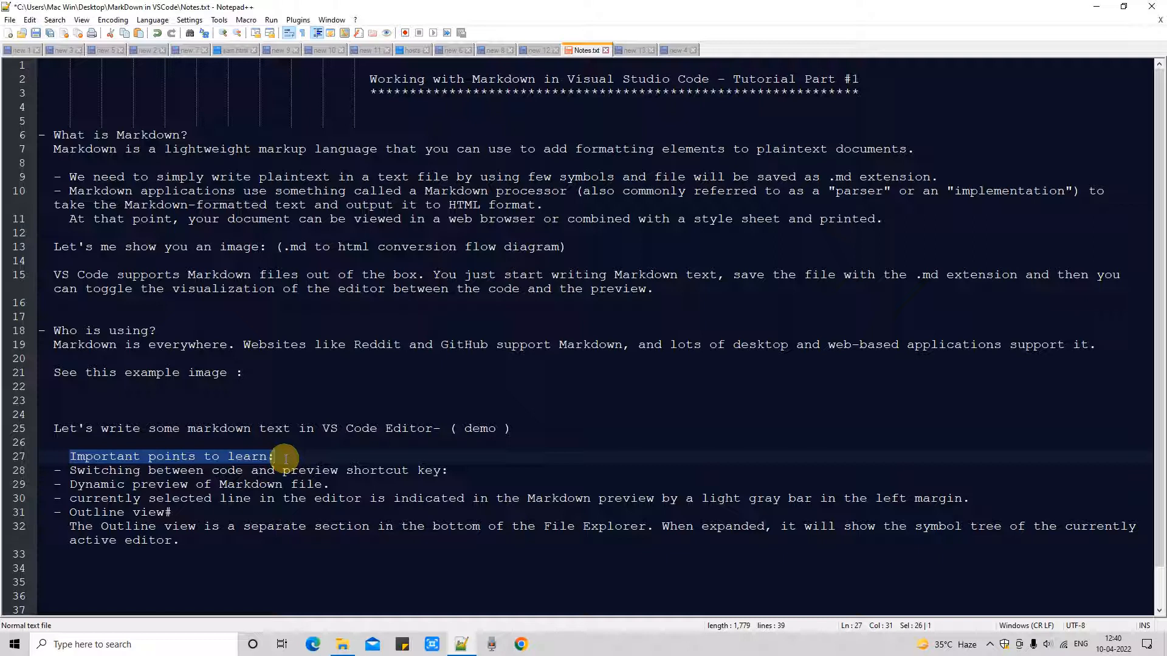
{"action": "left_click", "coordinate": [488, 471]}
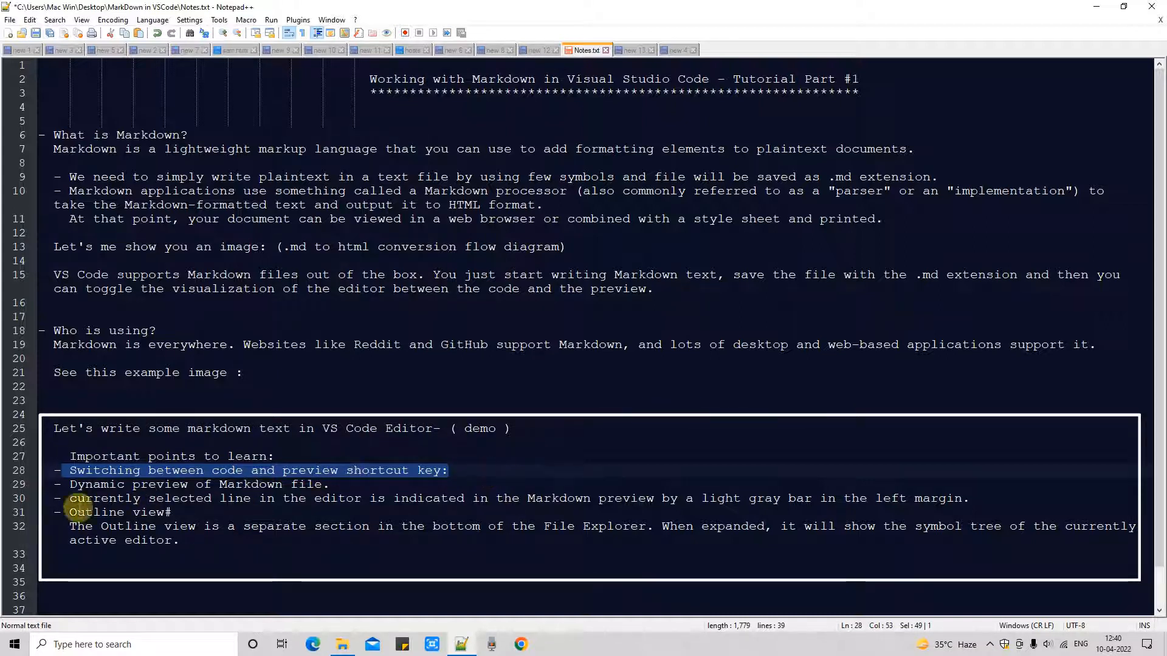
Step: Mark the dynamic preview and Outline view points, then reveal the taskbar's hidden app icons
{"action": "left_click", "coordinate": [339, 483]}
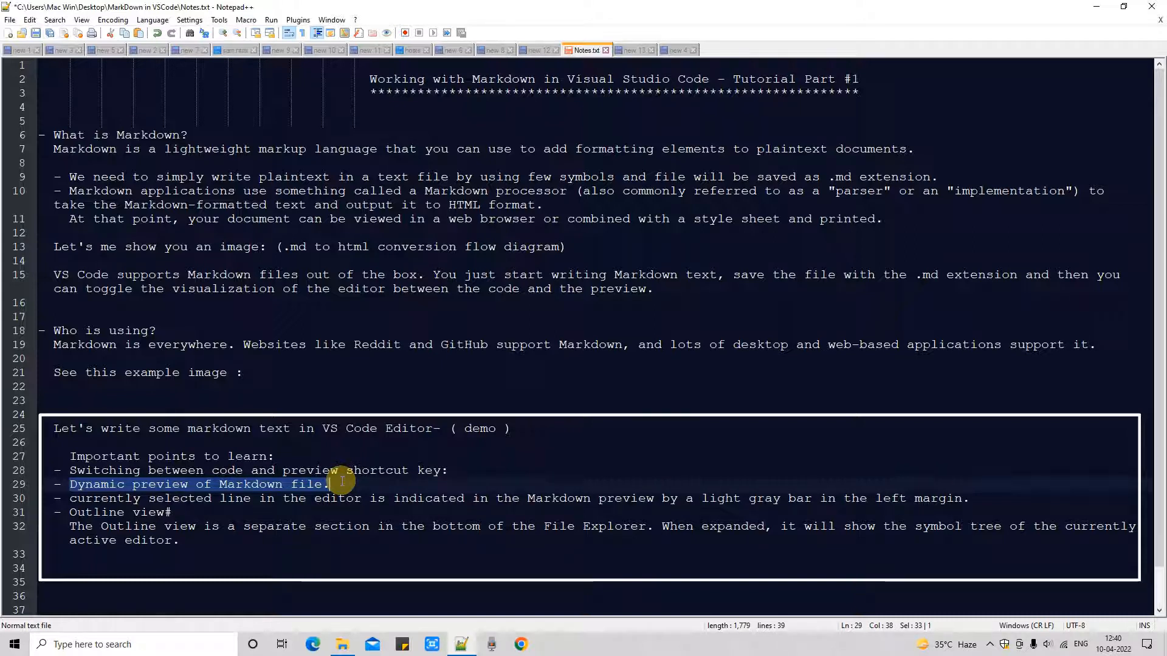
{"action": "left_click", "coordinate": [74, 498]}
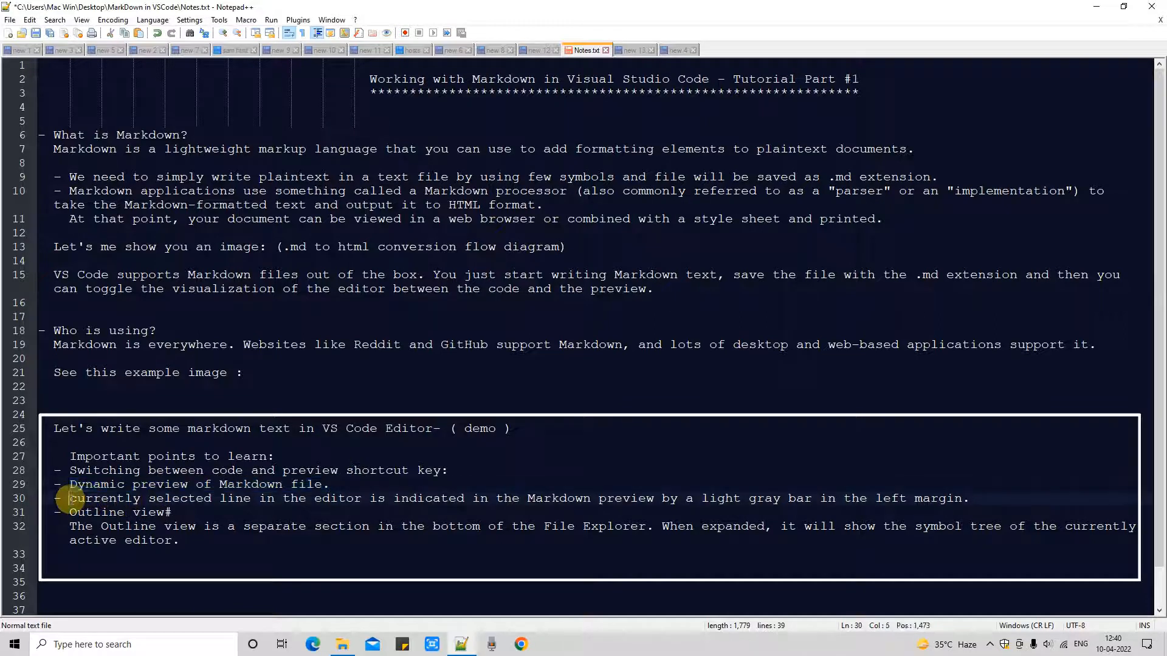
{"action": "left_click_drag", "start_coordinate": [69, 498], "coordinate": [394, 499]}
{"action": "type", "text": "c"}
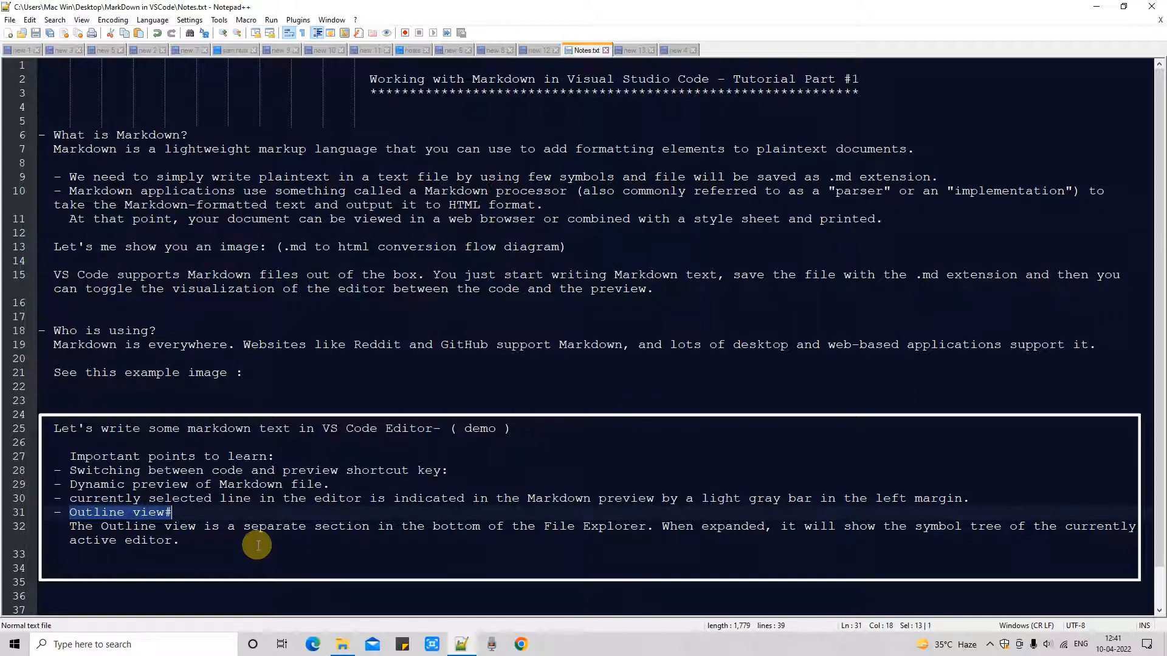
{"action": "mouse_move", "coordinate": [989, 648]}
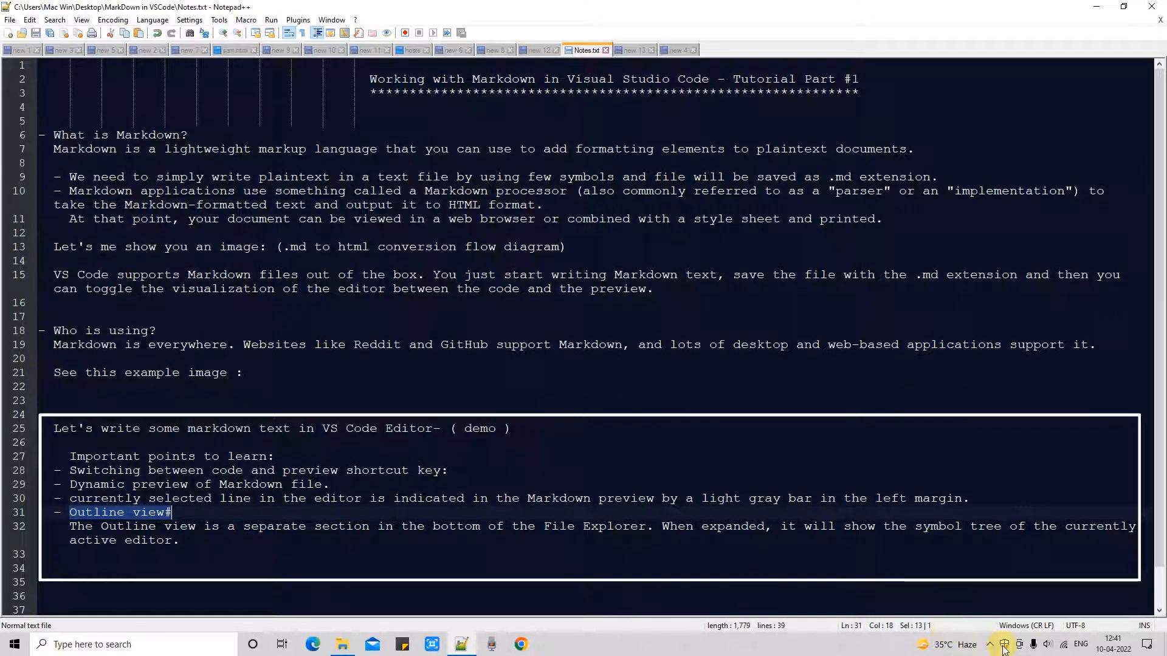
{"action": "left_click", "coordinate": [1004, 644]}
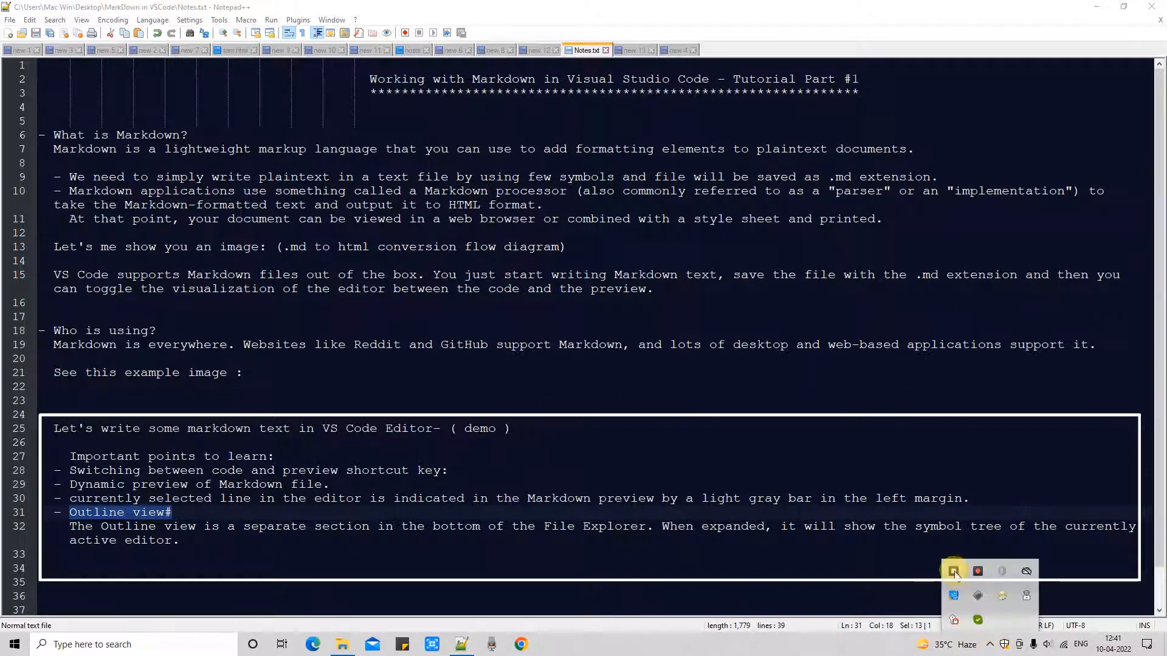